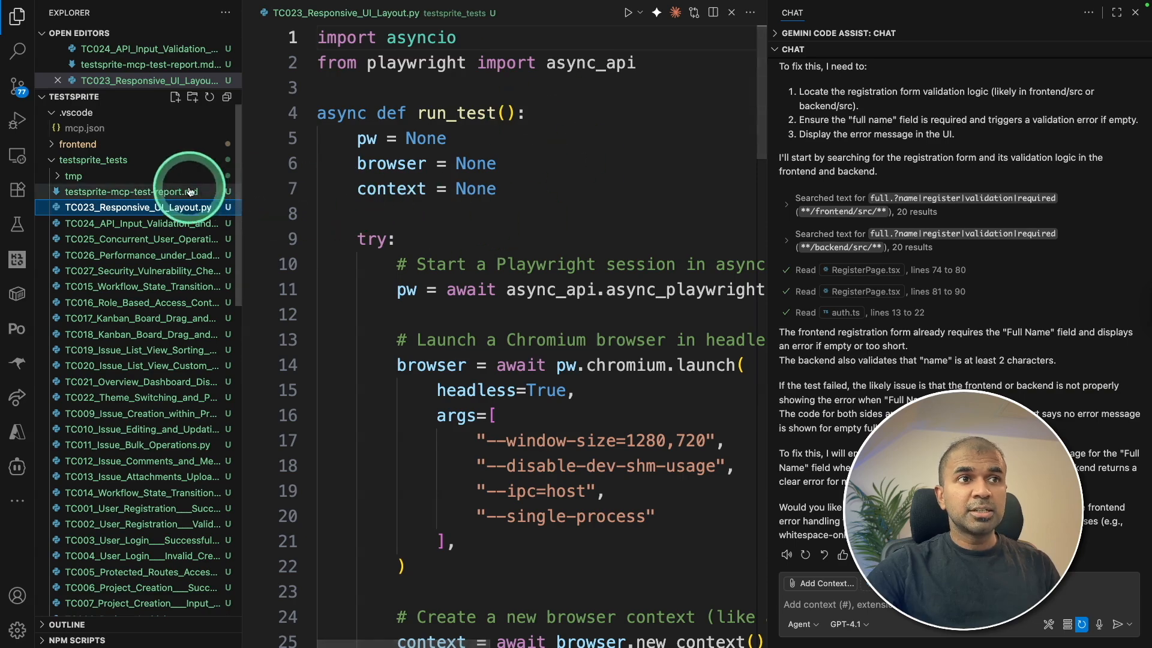
Read testsprite-mcp-test-report.md's failed registration test and the Chat panel's proposed full-name validation fix.
click(132, 192)
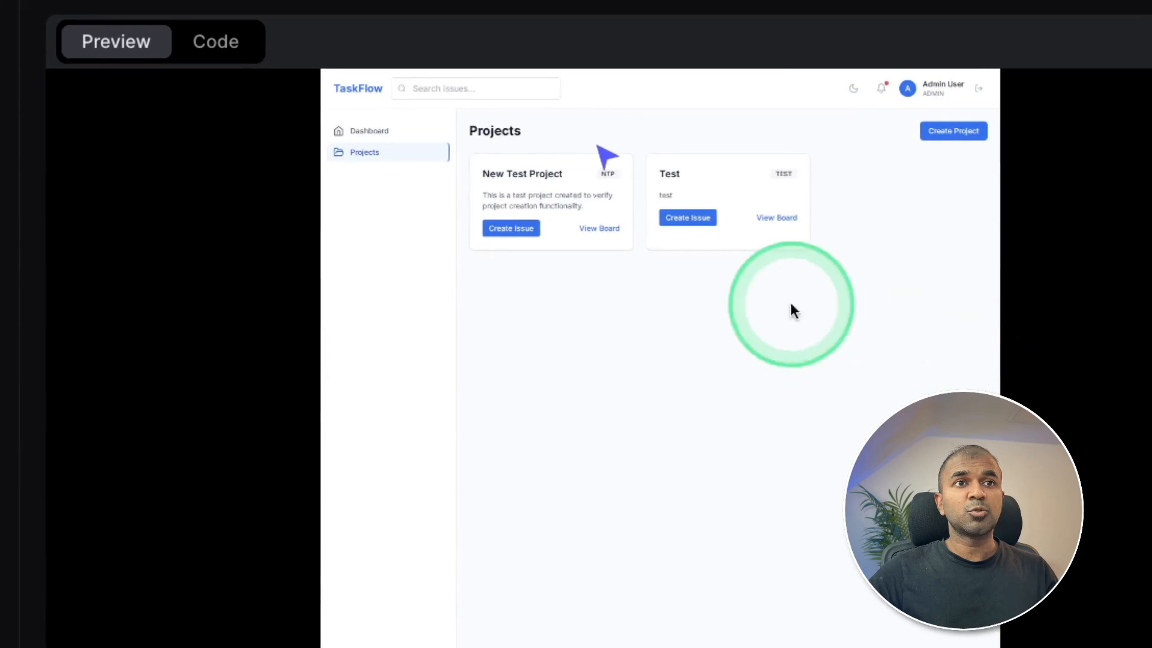
click(525, 182)
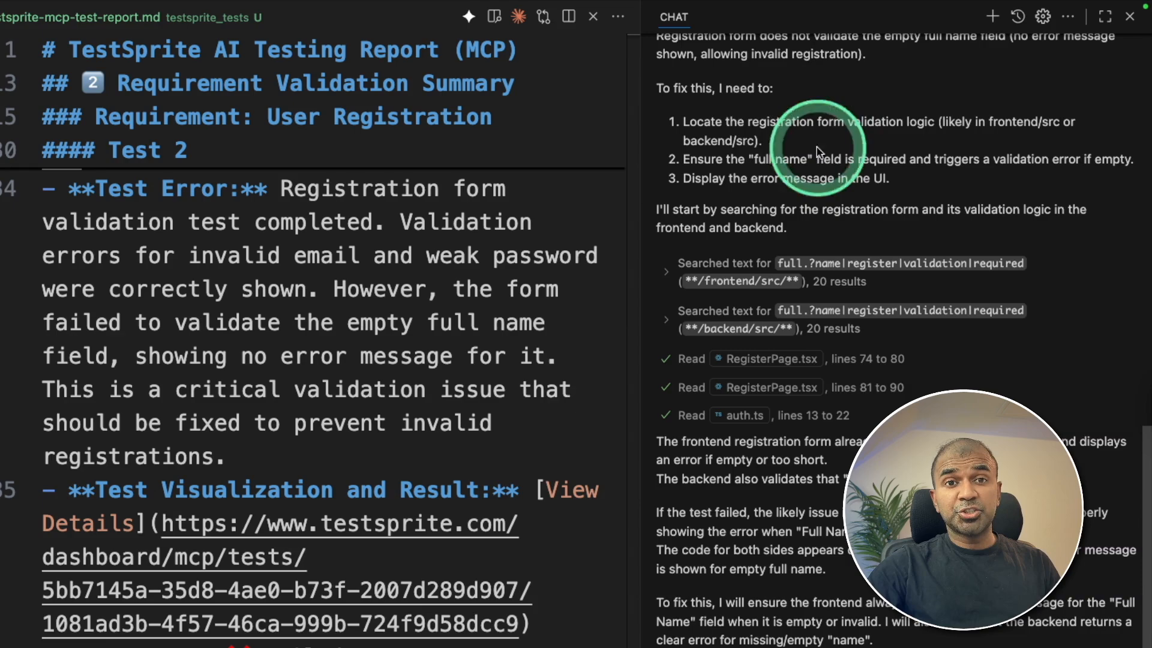
click(596, 605)
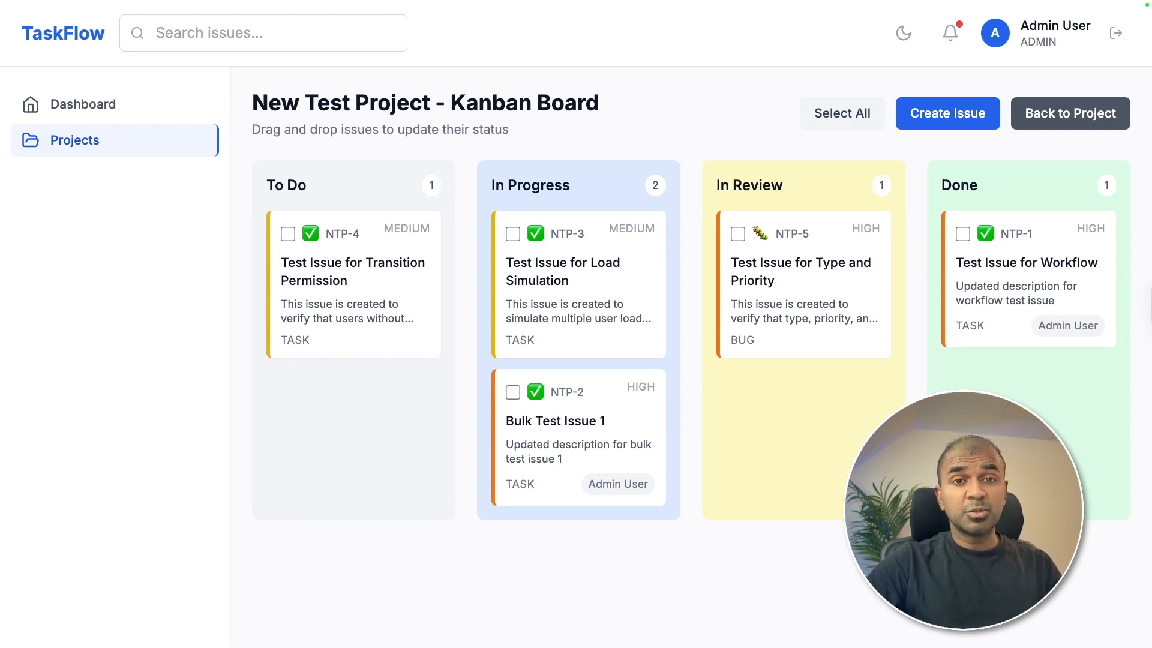
click(617, 191)
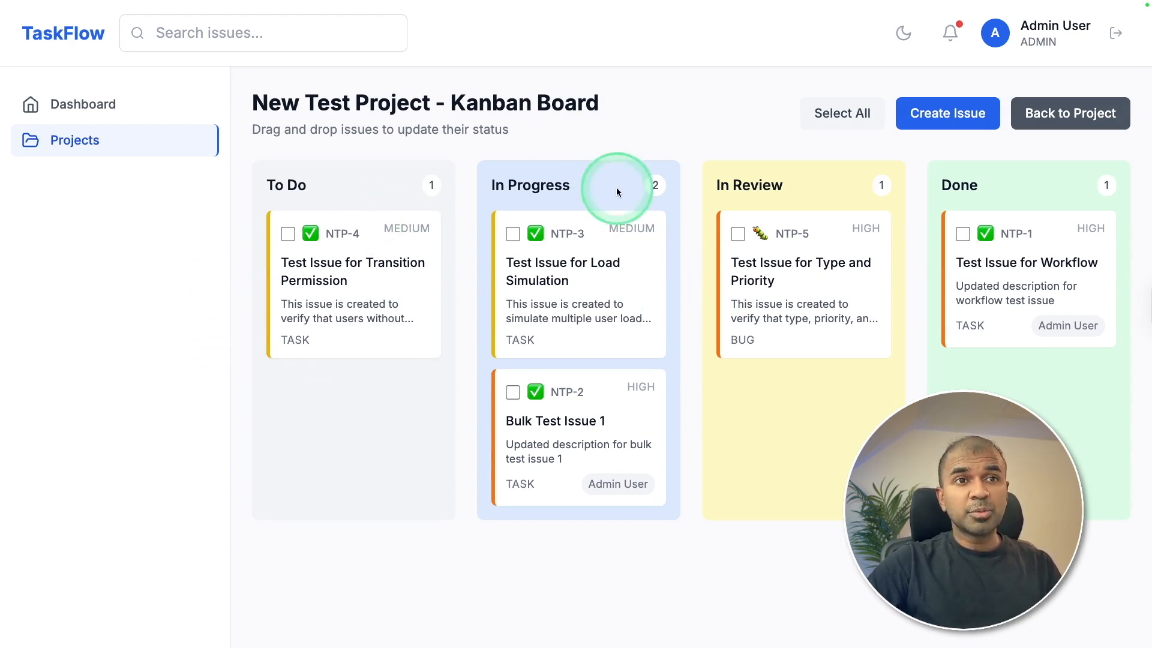
mouse_move(763, 213)
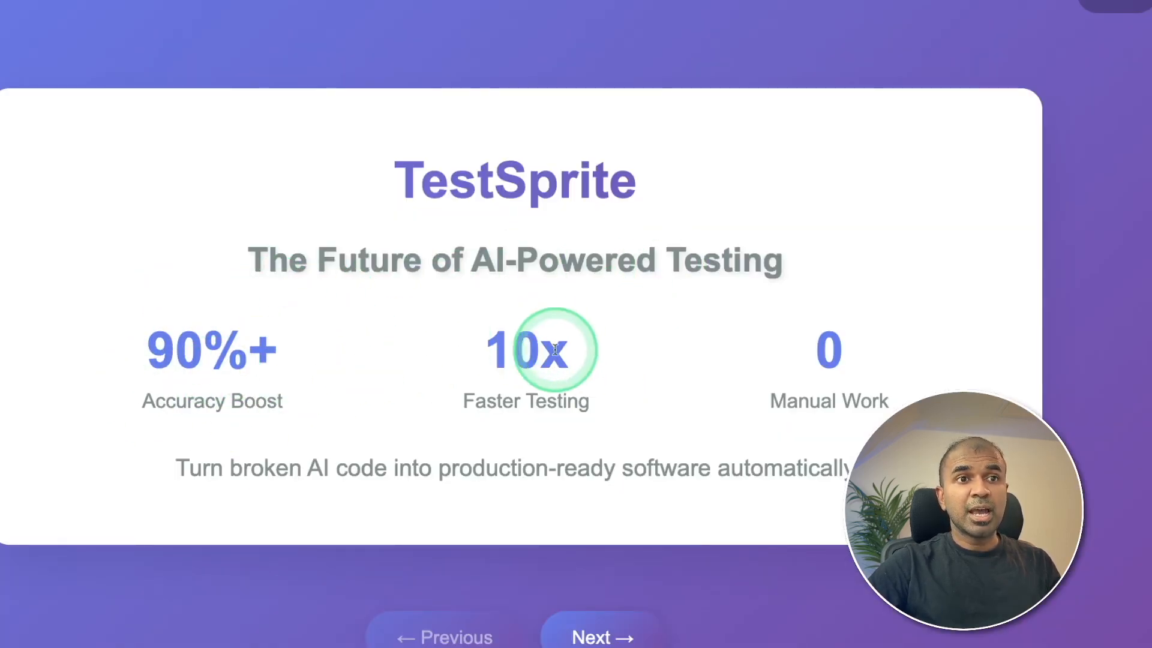
Advance the TestSprite deck from the title slide to 'Lightning Fast Results'.
click(602, 636)
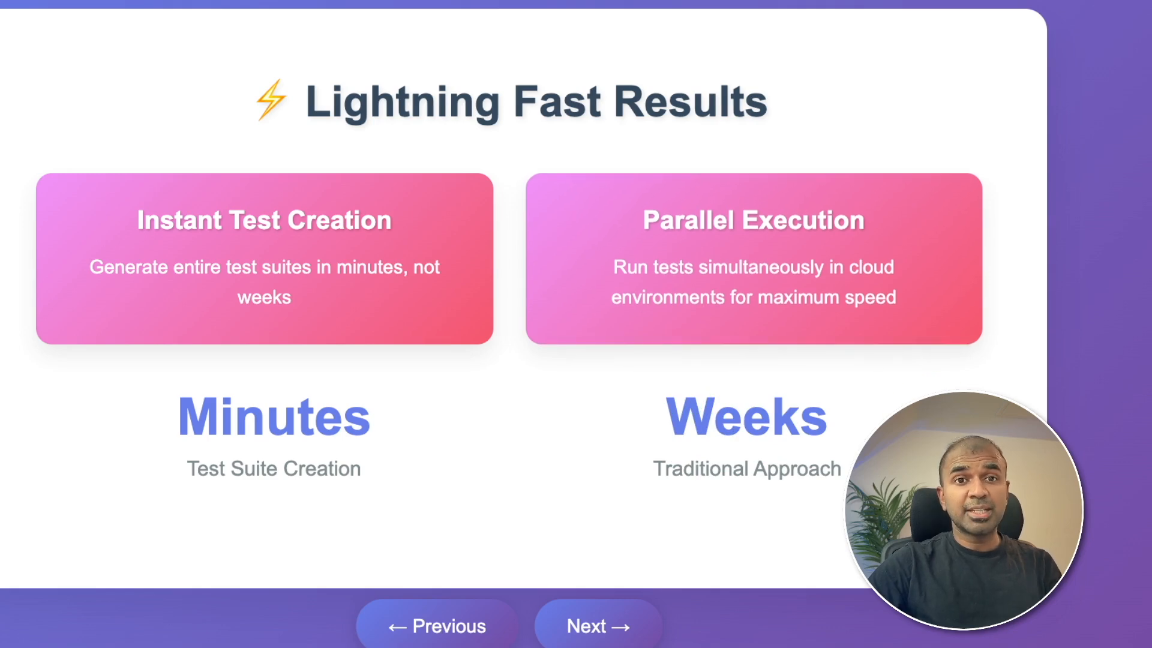
click(400, 419)
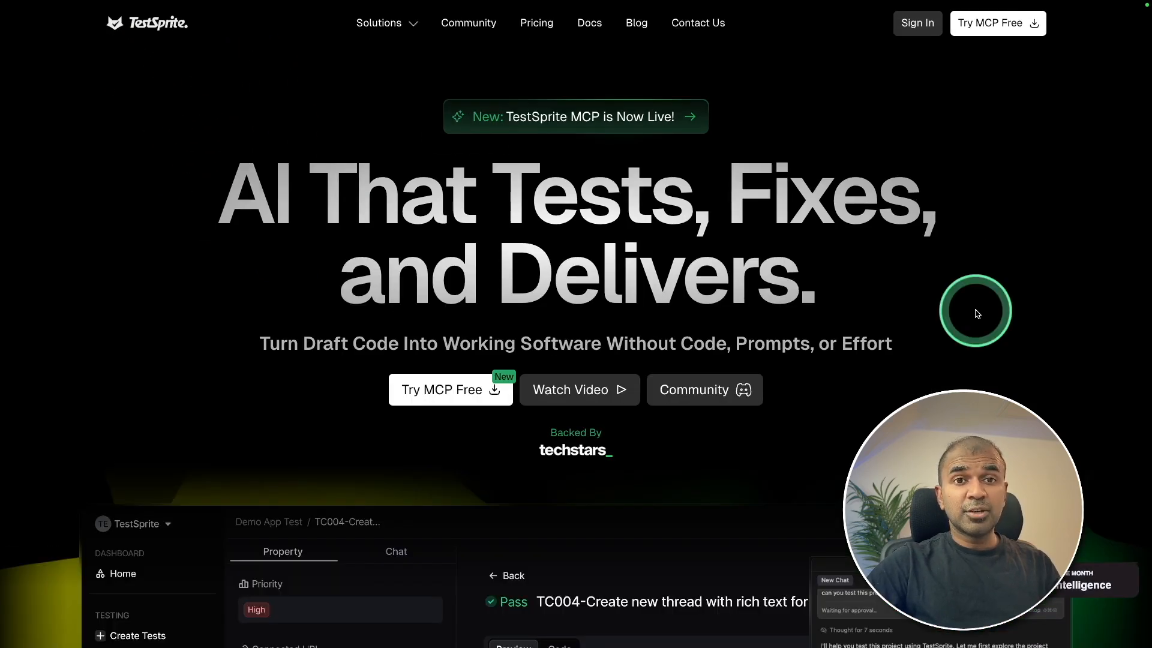
Scroll the TestSprite homepage down to the Prerequisites and Installation section.
scroll(down, 3)
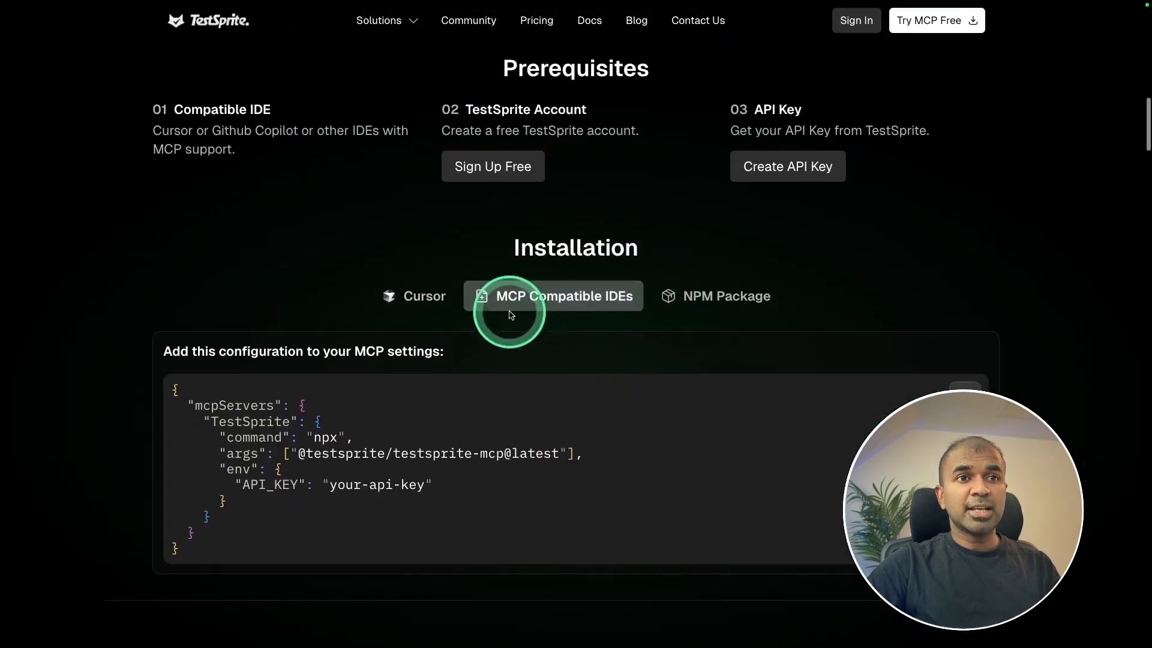
scroll(down, 3)
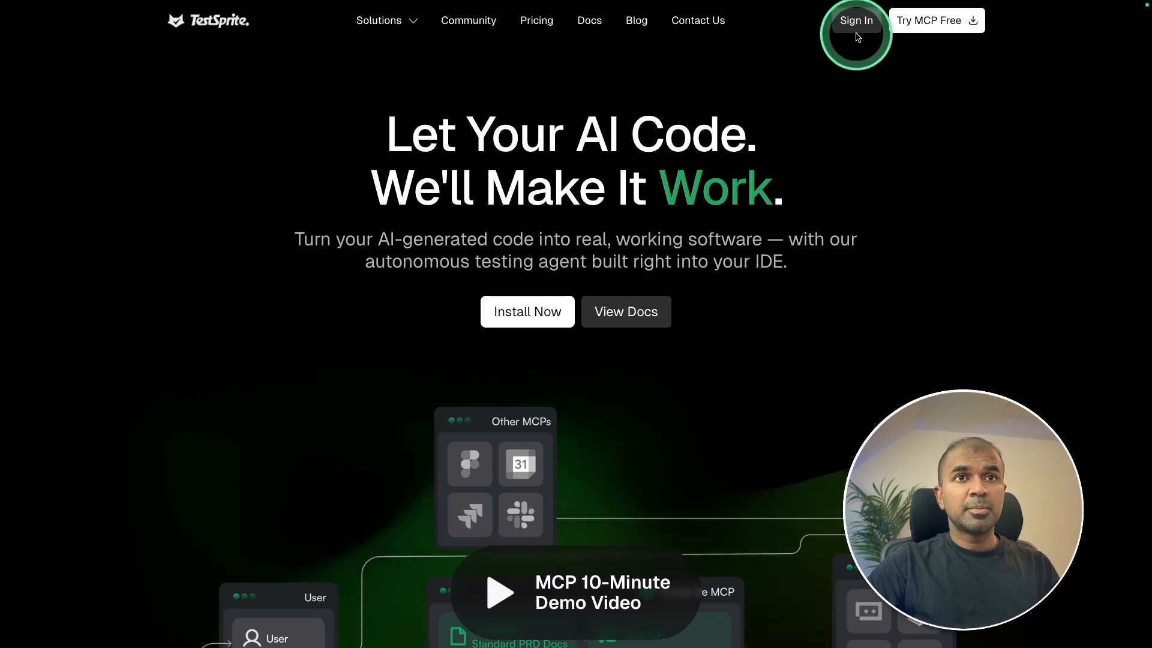
Sign in, start the free plan, choose Test Locally (MCP), and copy the Other IDEs config block.
click(536, 19)
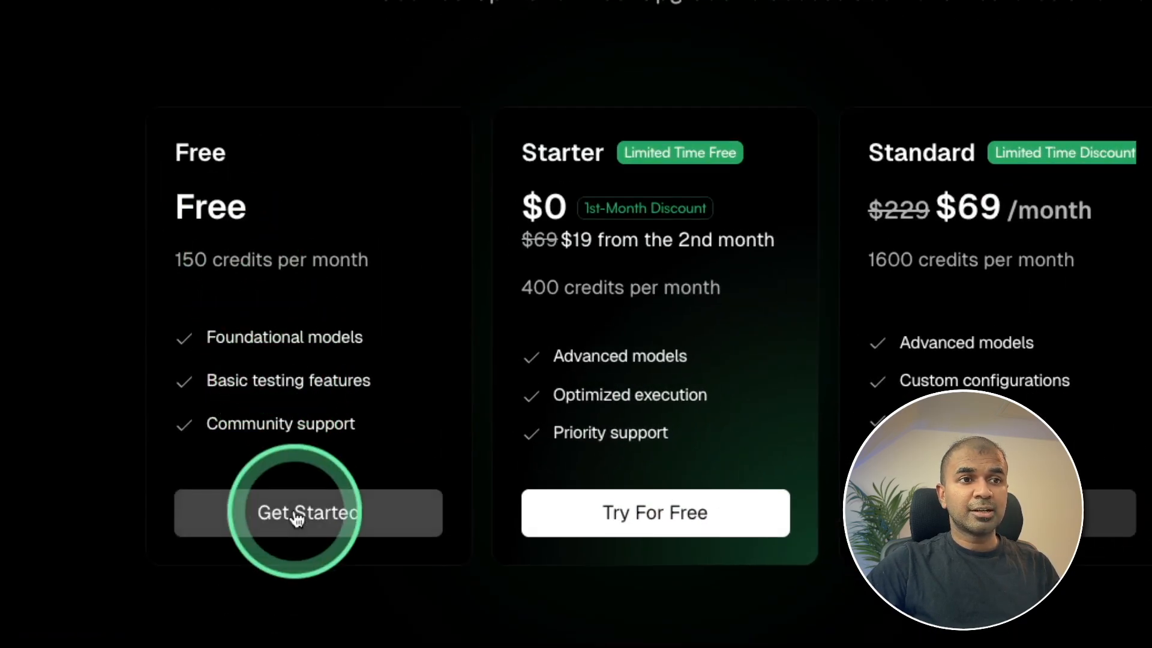
click(308, 512)
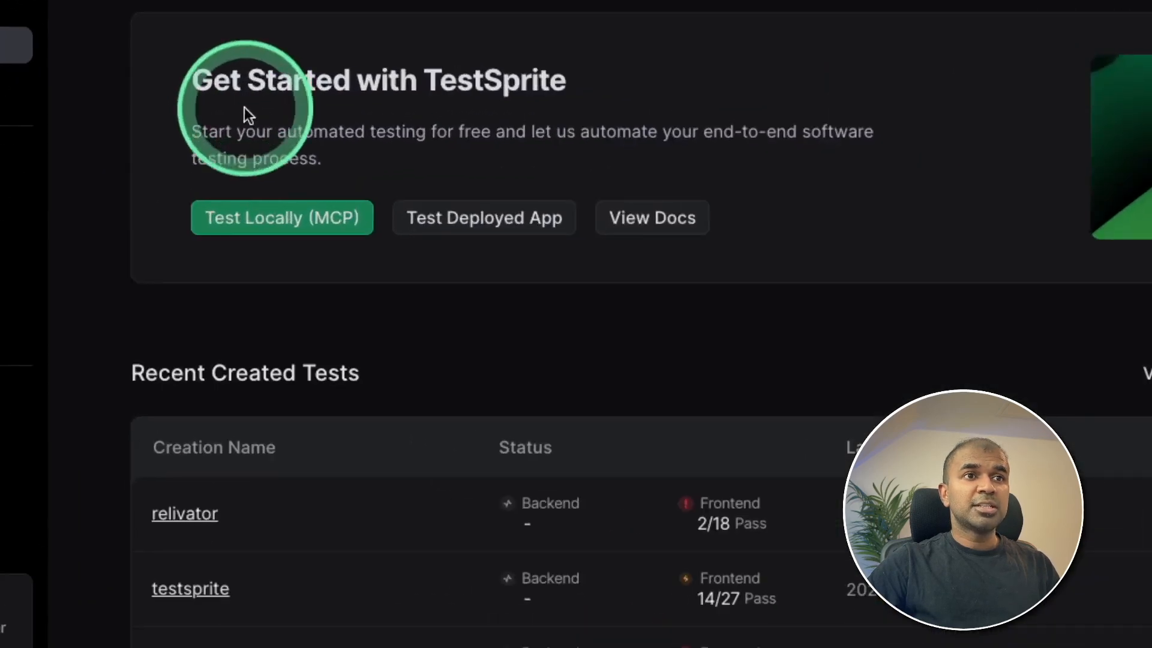
mouse_move(282, 217)
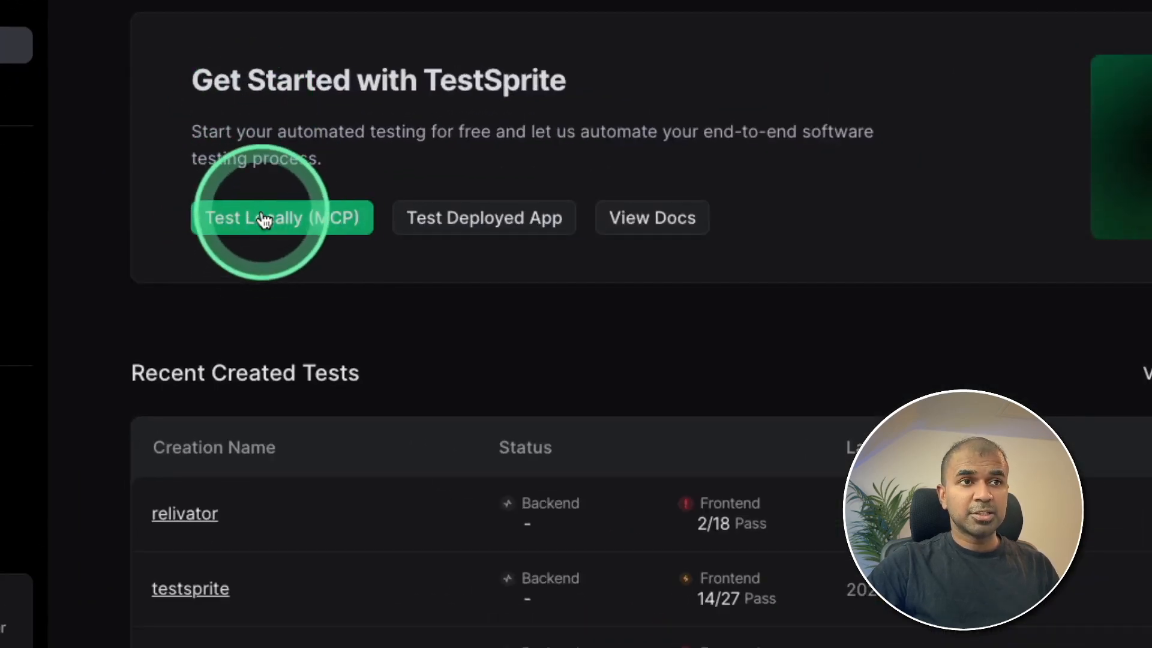
click(283, 217)
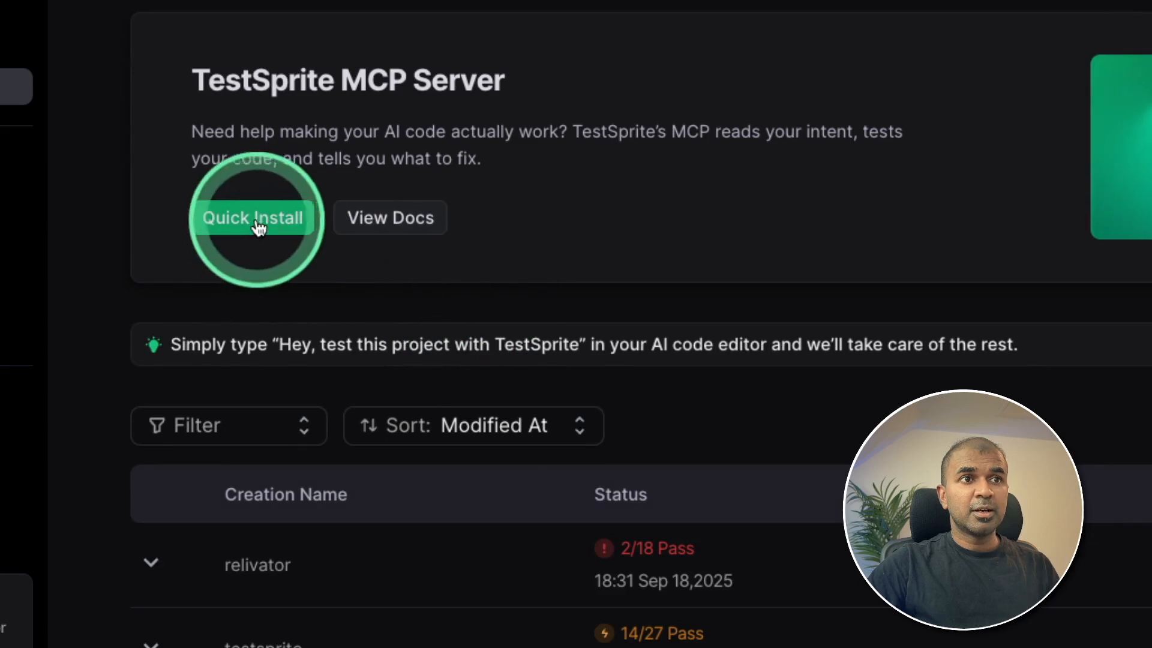
click(252, 218)
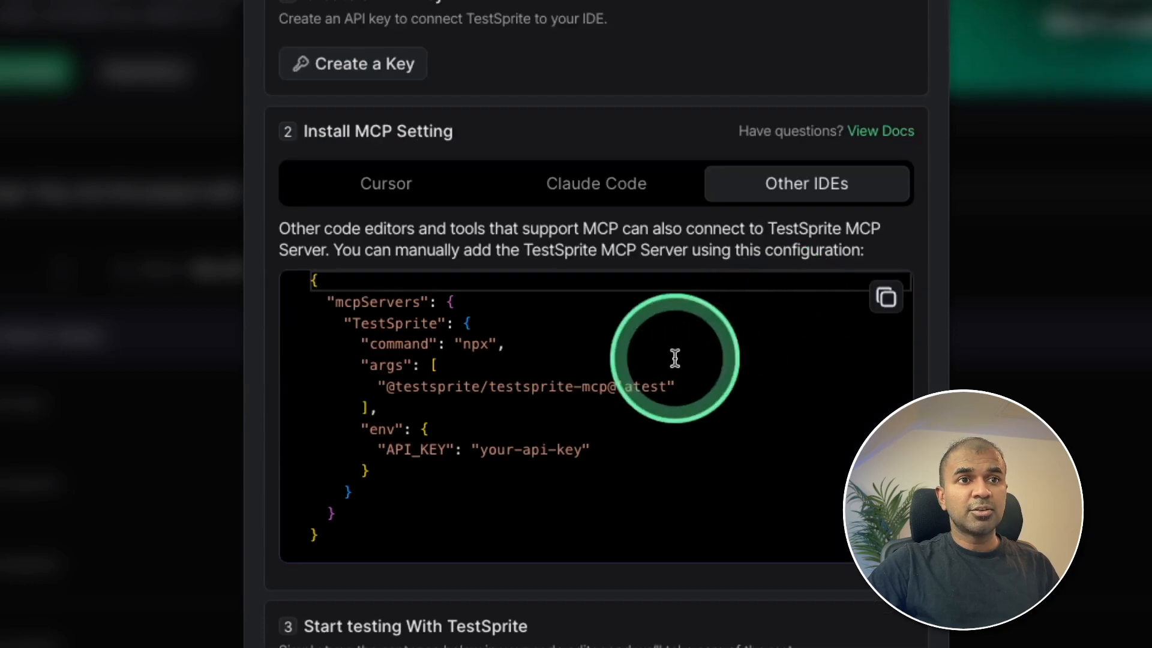
click(887, 297)
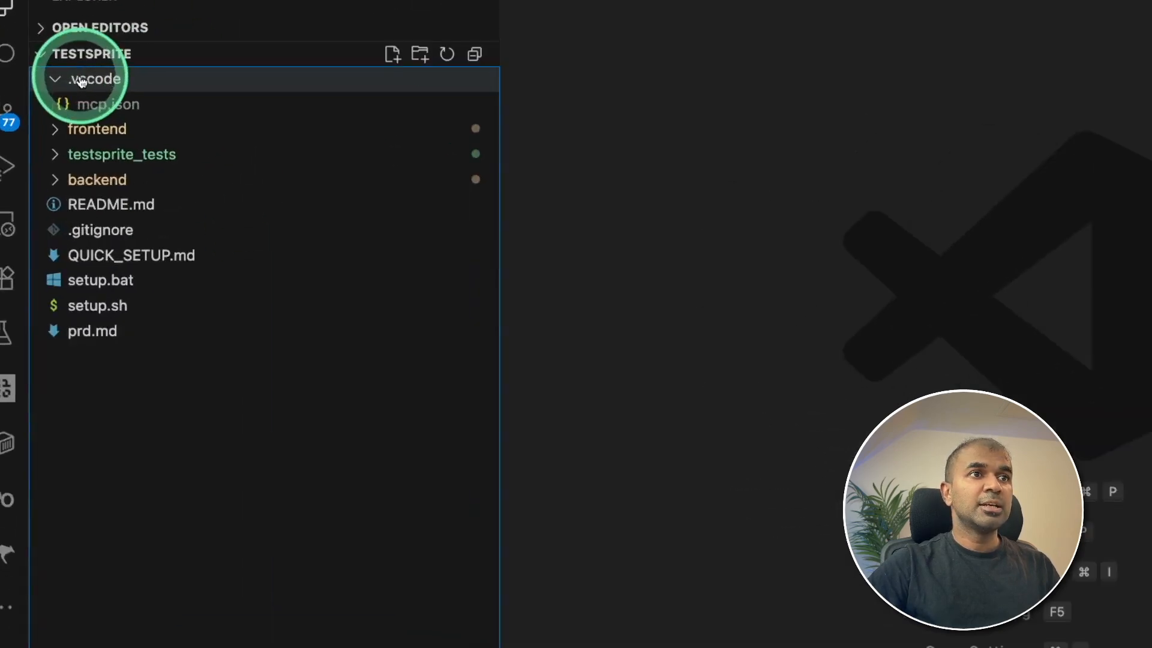
Re-expand the .vscode folder to reach mcp.json for the TestSprite server entry.
click(93, 78)
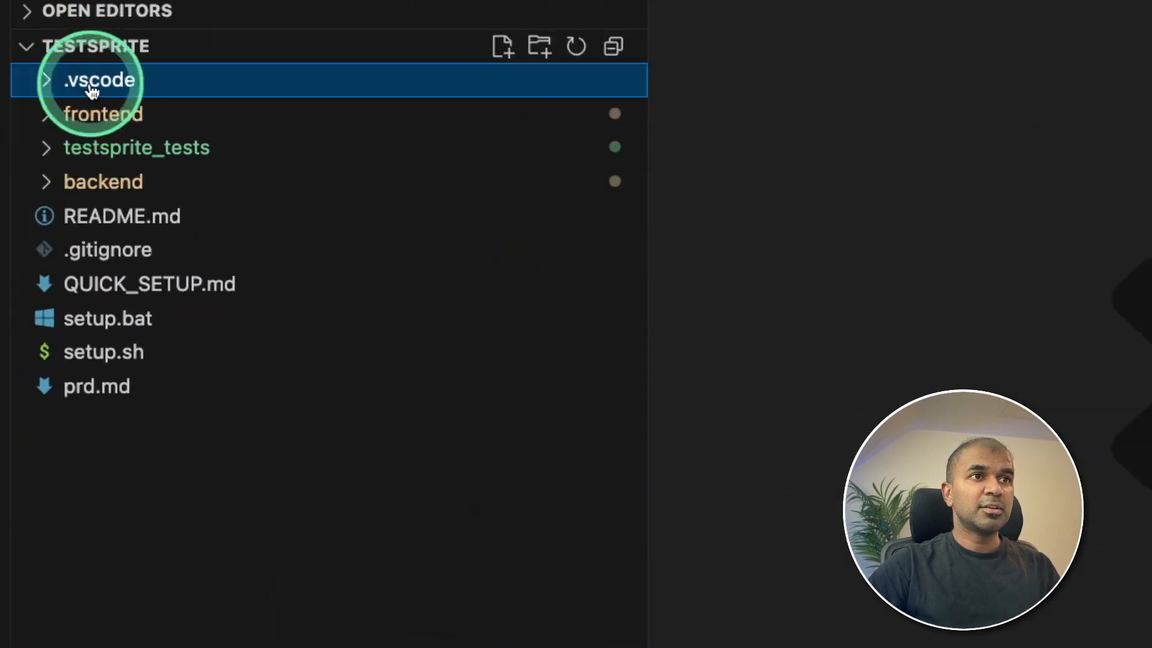
click(98, 80)
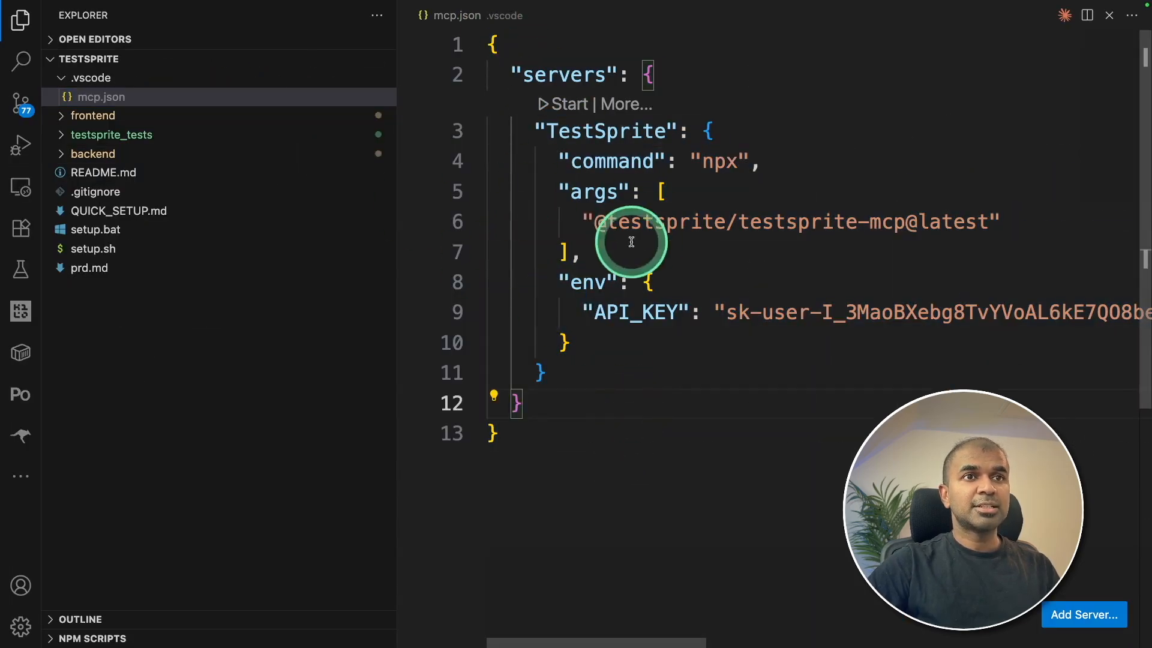
mouse_move(584, 228)
text(Test using TestSprite)
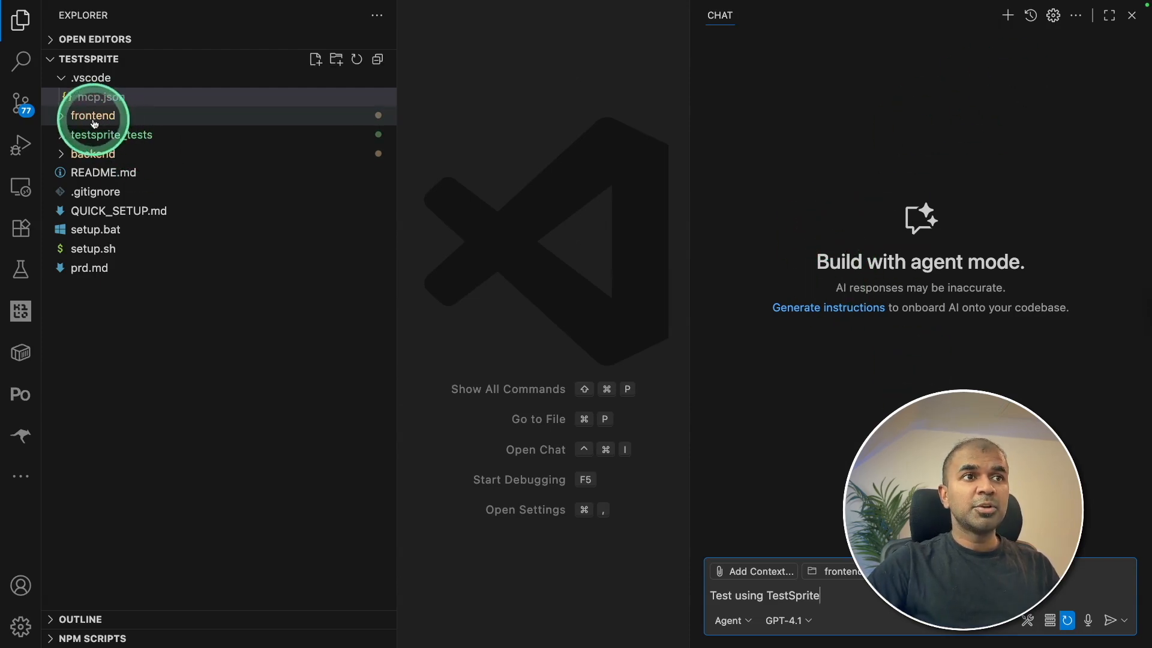
Keep Chat in Agent mode, start the TestSprite MCP server, and allow testsprite_bootstrap_tests.
click(99, 98)
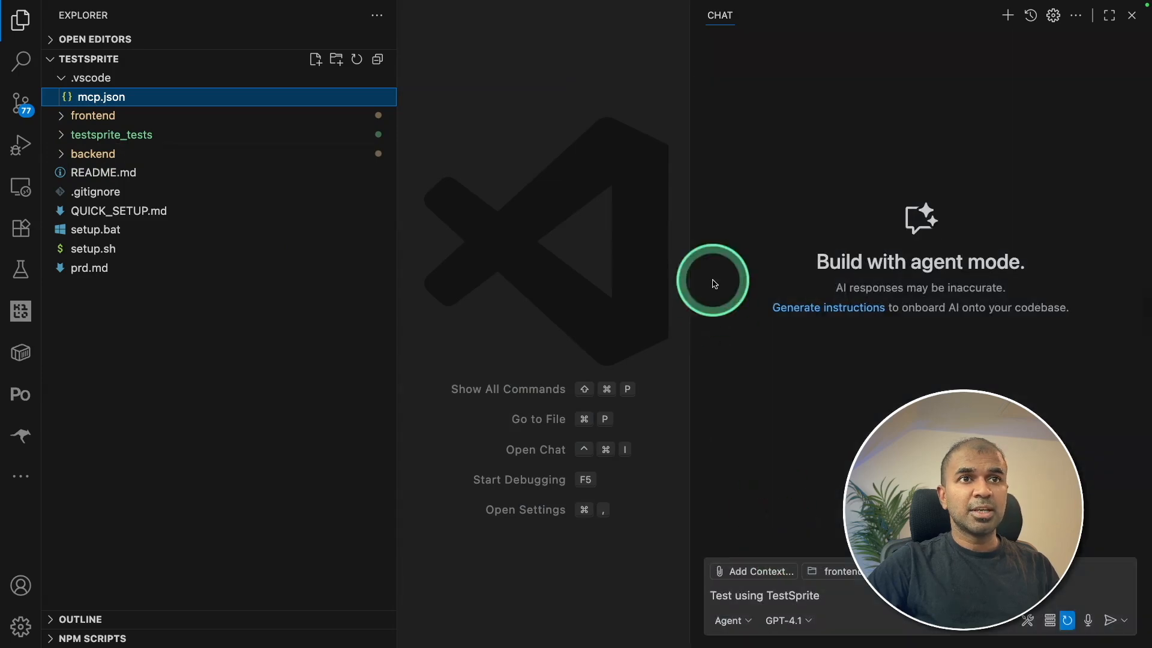
click(728, 620)
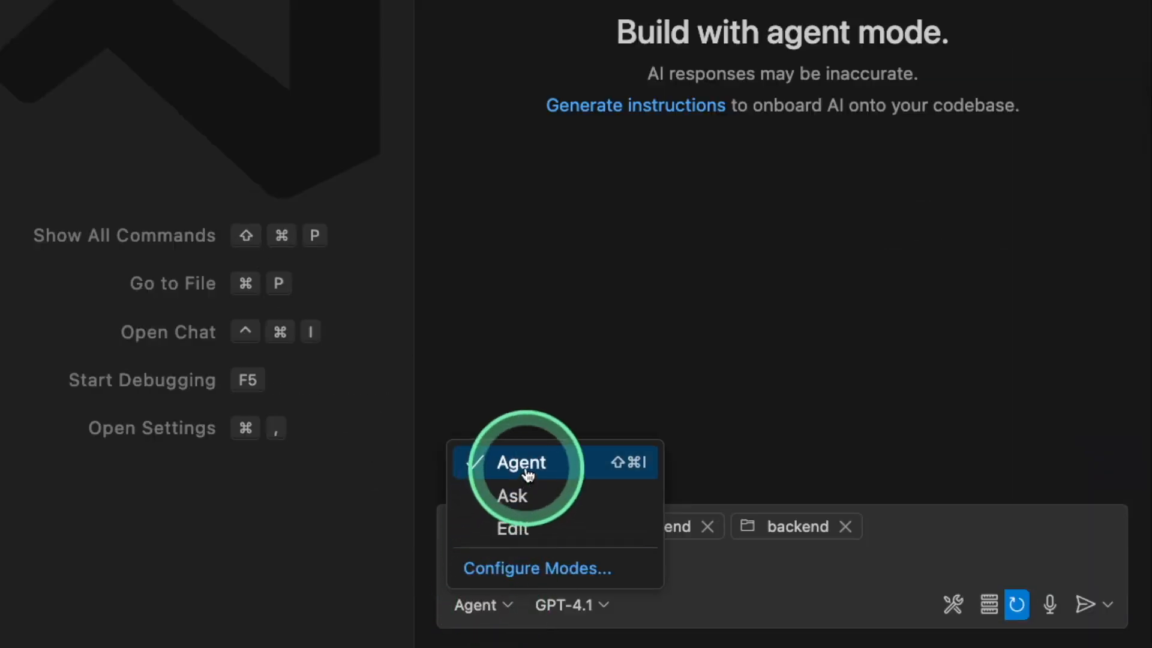
click(520, 461)
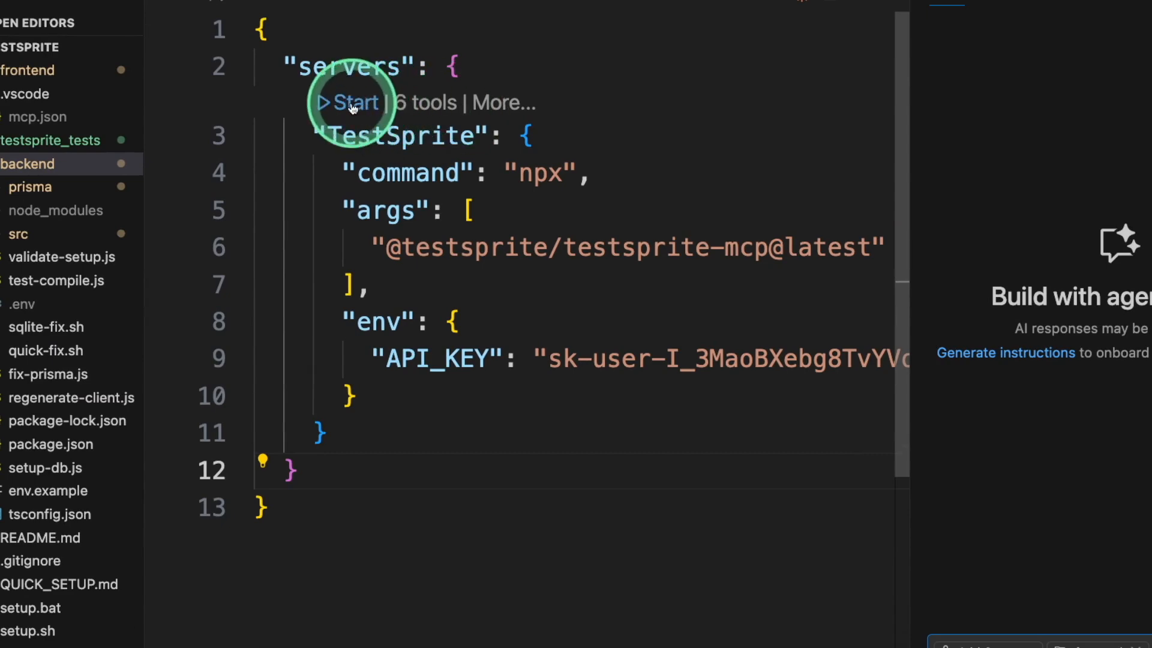
click(352, 102)
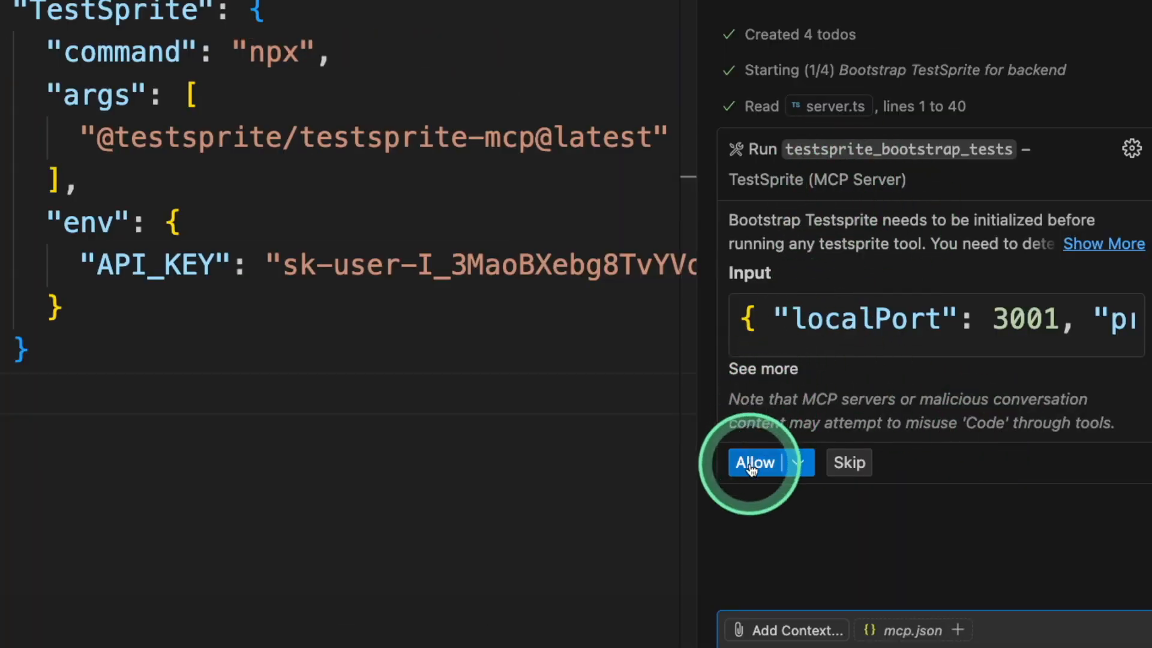
click(756, 462)
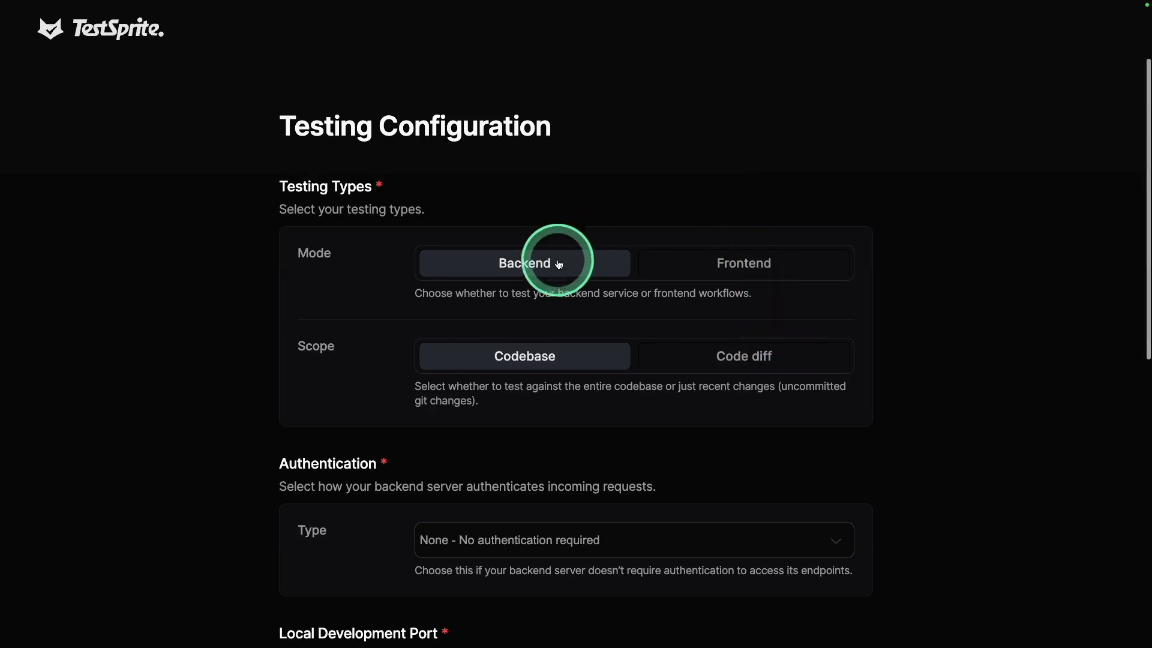
Choose Backend mode and upload prd.md as the Product Specification Doc for localhost:3001.
click(743, 263)
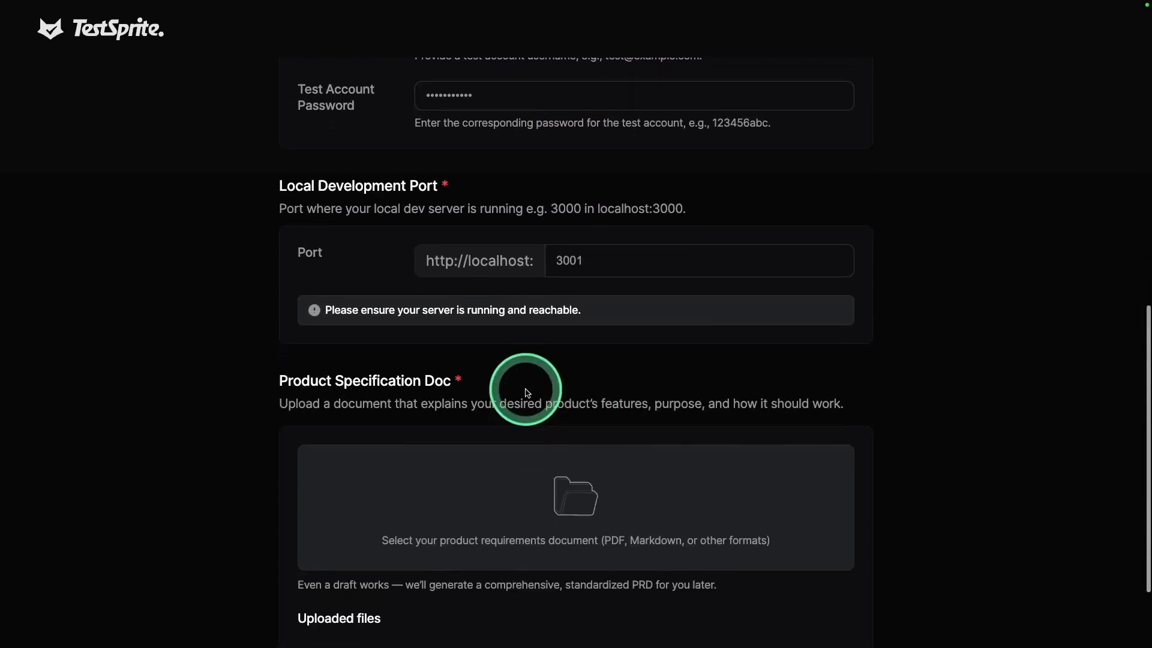
scroll(down, 3)
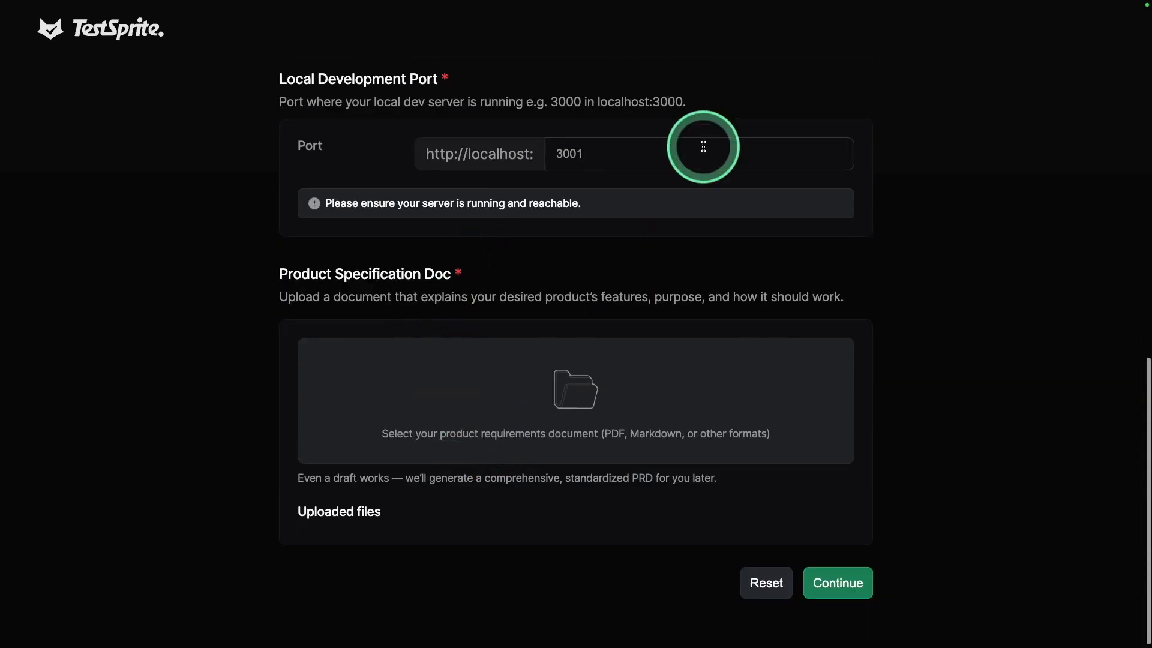
mouse_move(270, 274)
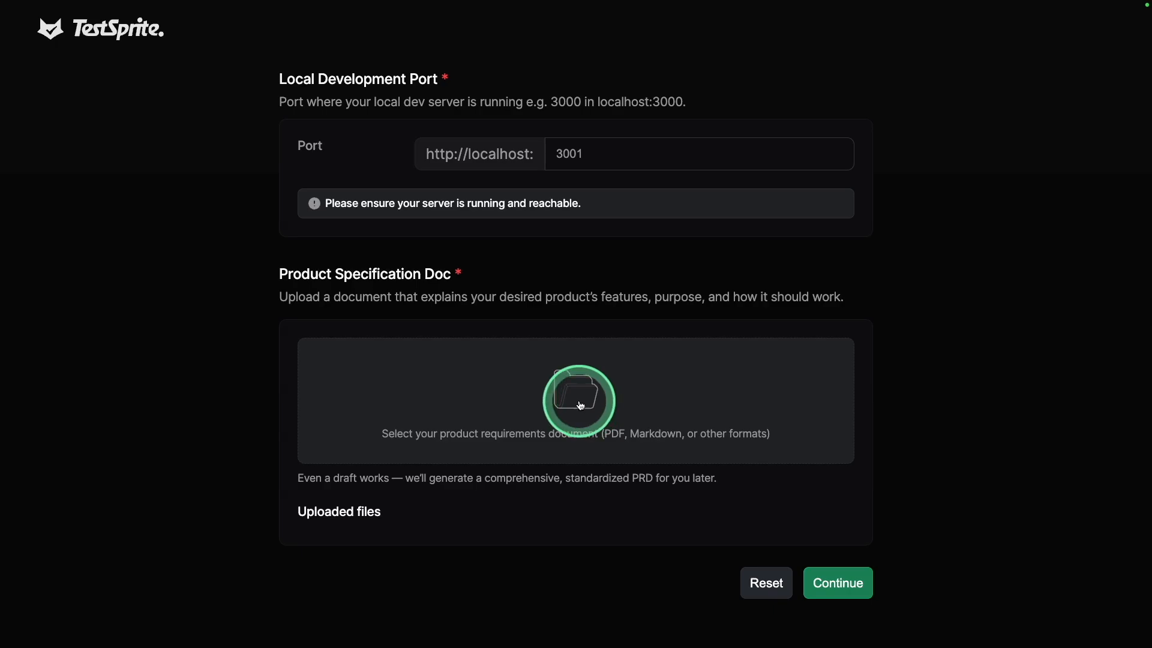
click(580, 401)
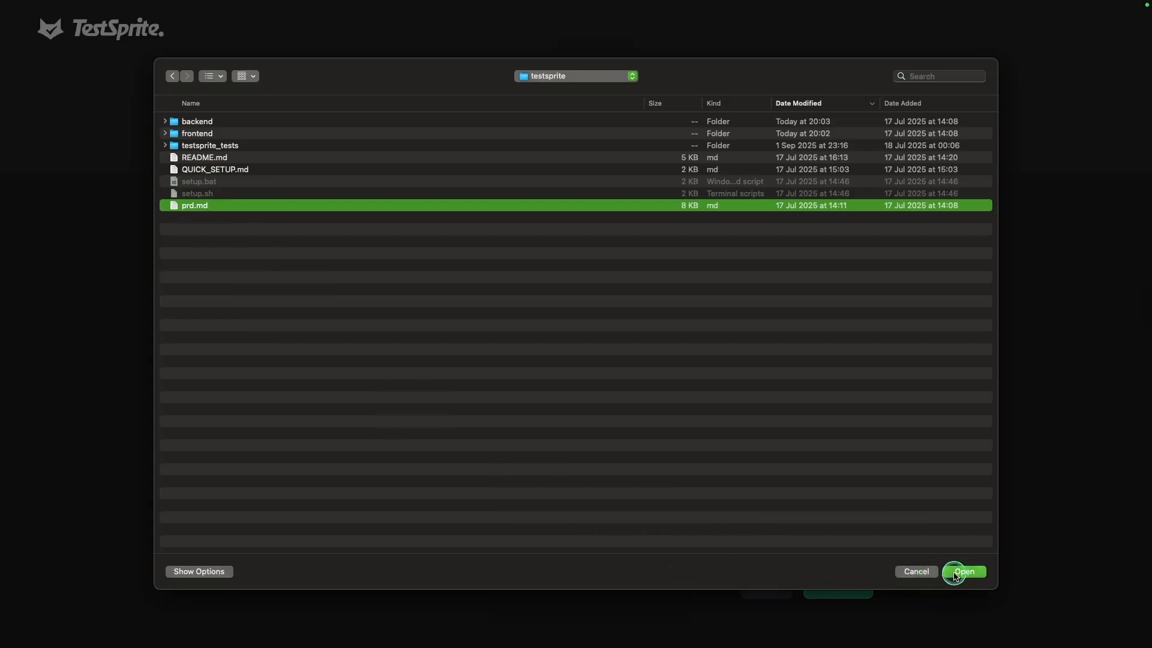
click(963, 572)
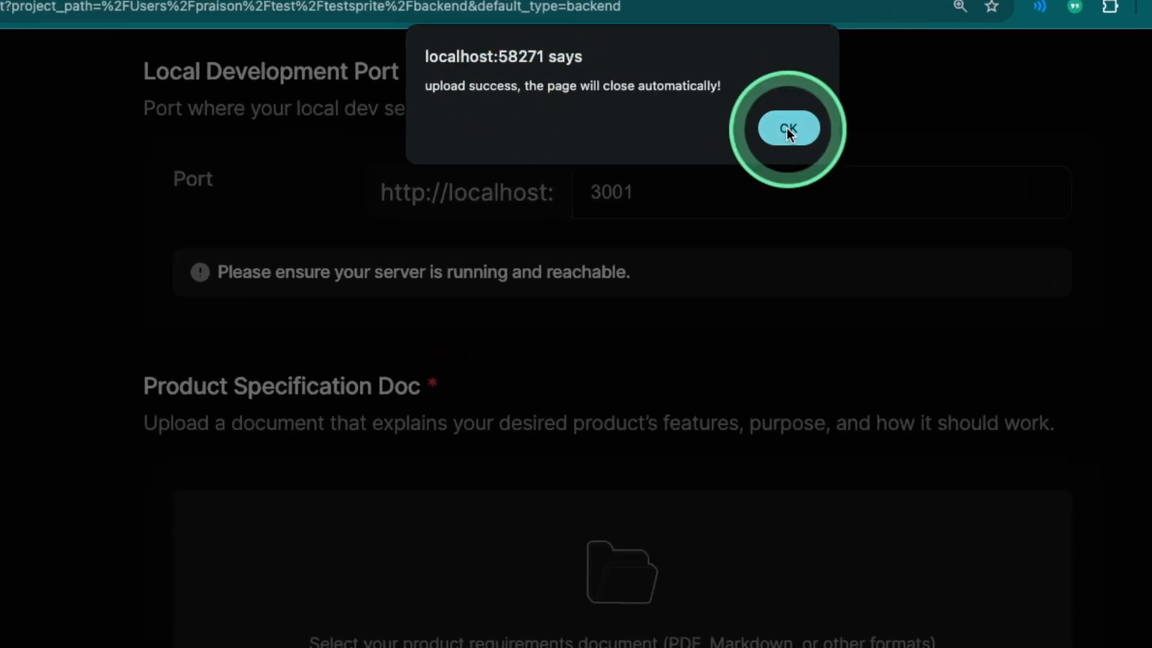
Dismiss the upload notice and allow the testsprite_generate_code_summary tool call.
click(788, 128)
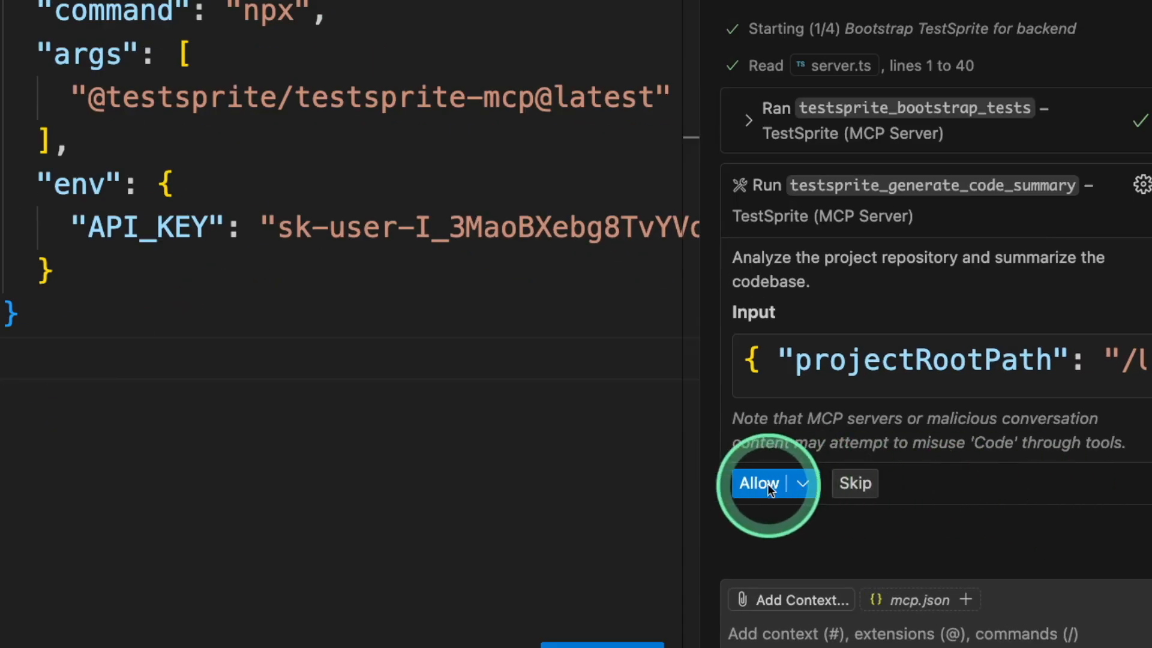
click(759, 483)
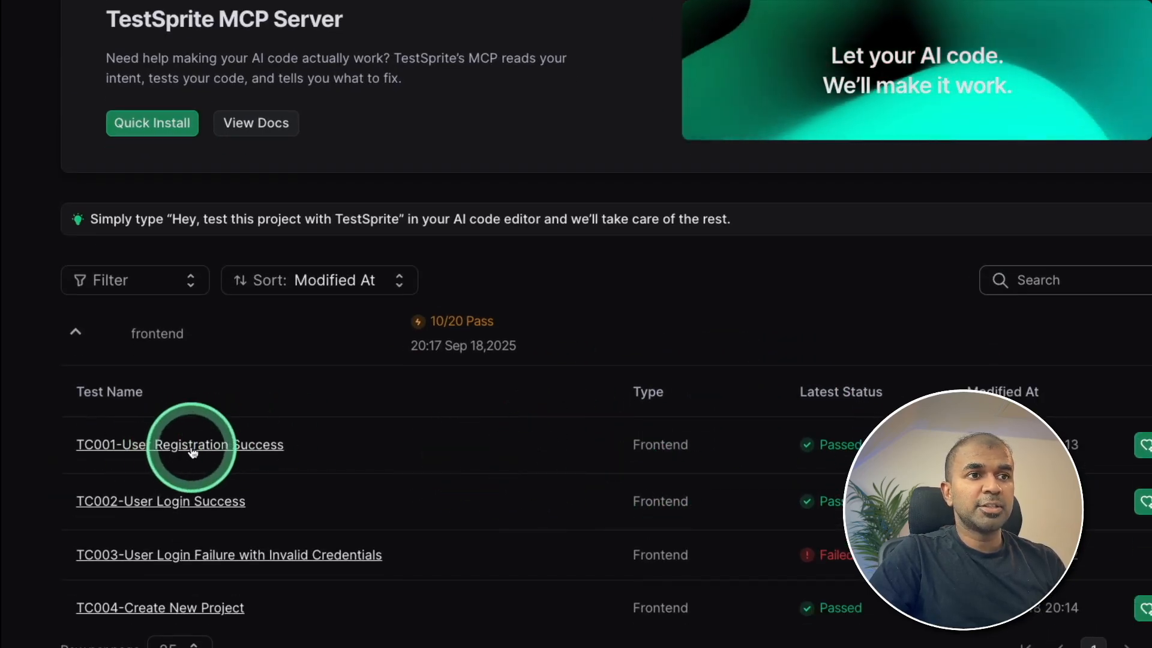
Inspect TC001 User Registration Success's generated code and play its recorded run.
click(179, 445)
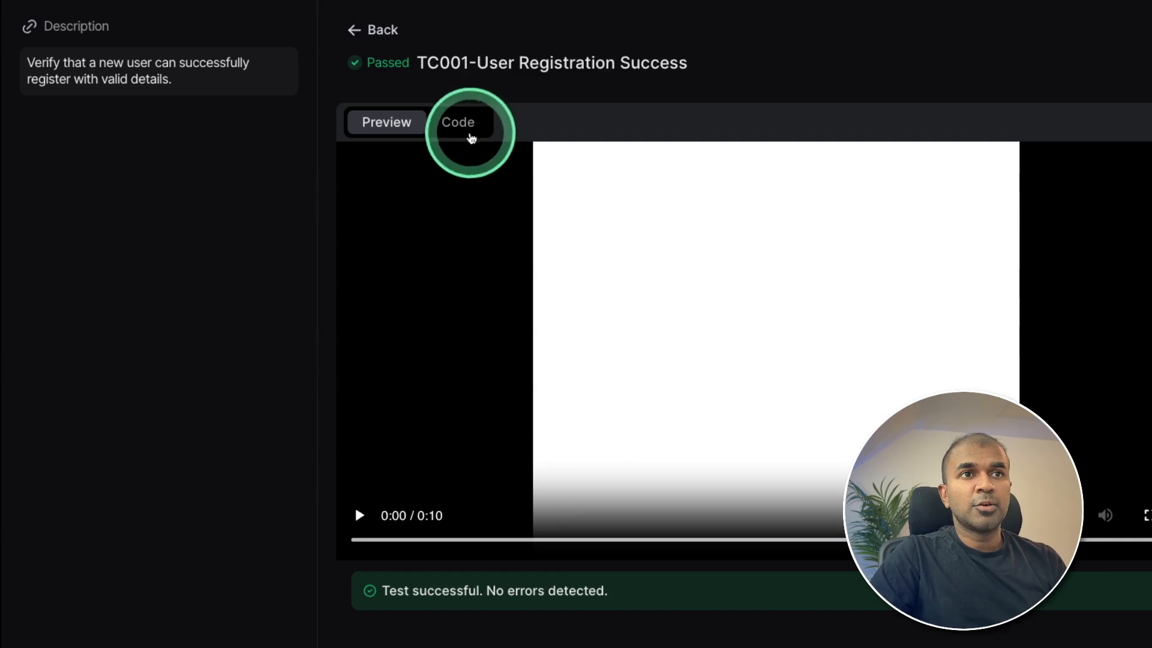
click(458, 122)
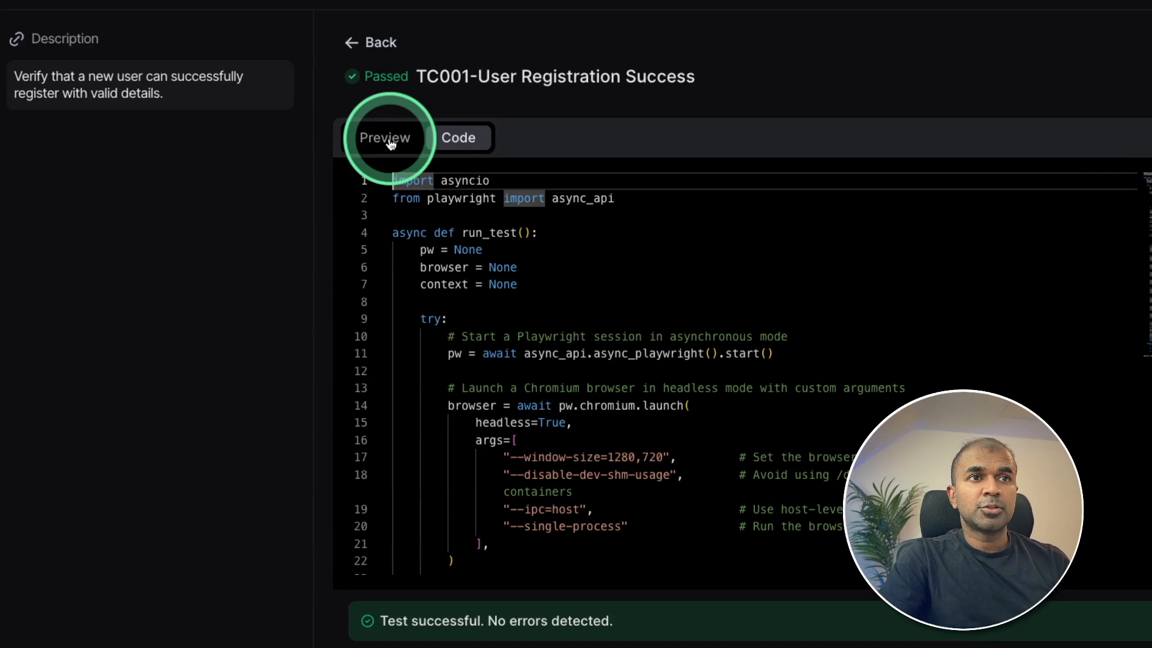
click(384, 138)
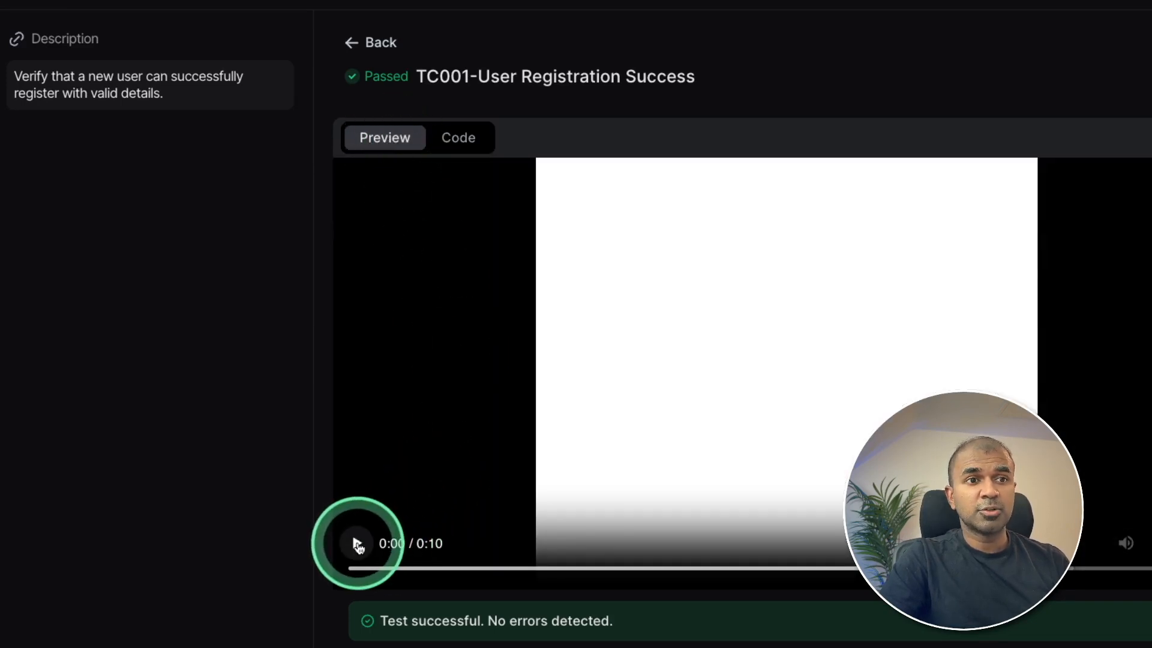
click(357, 543)
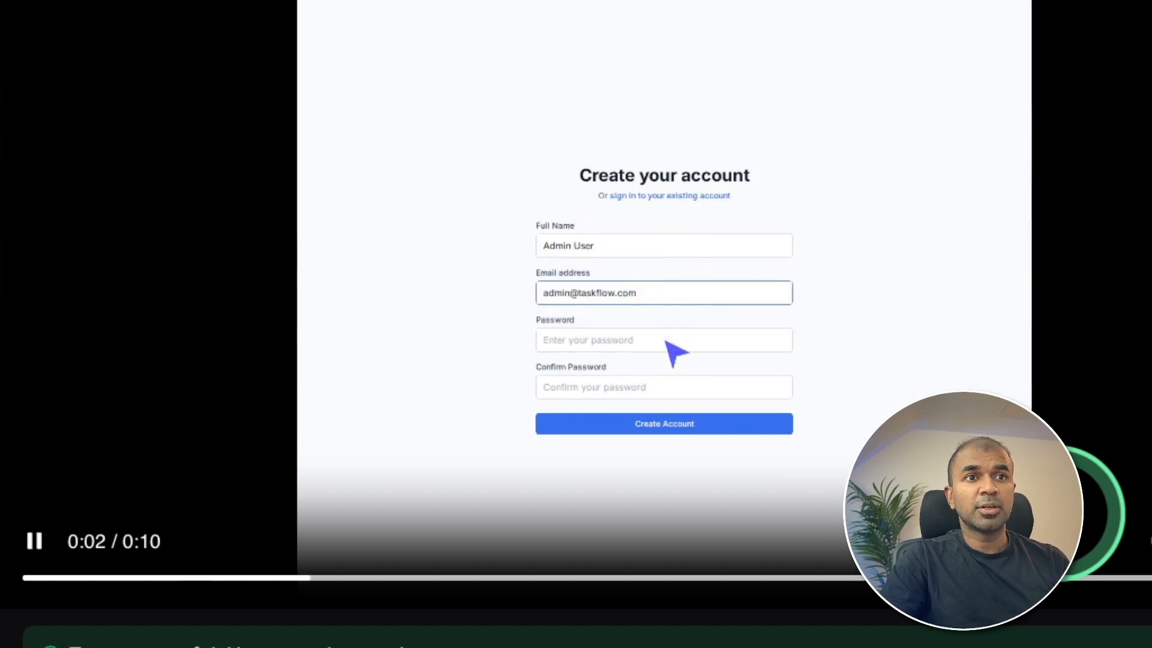
click(663, 423)
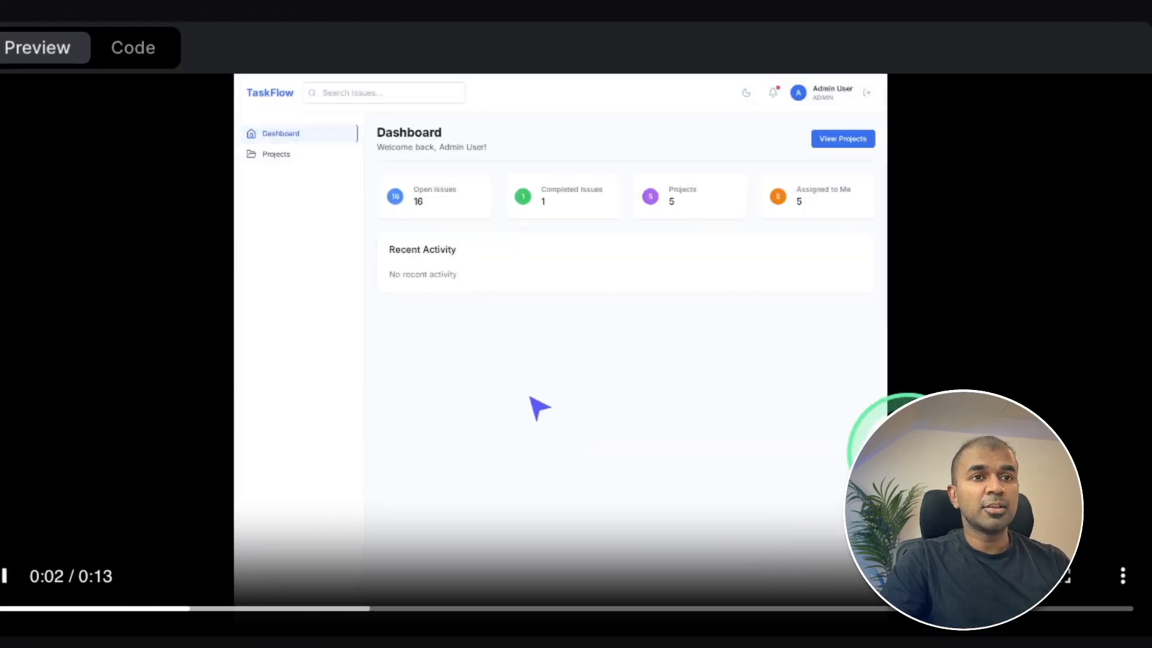
mouse_move(309, 166)
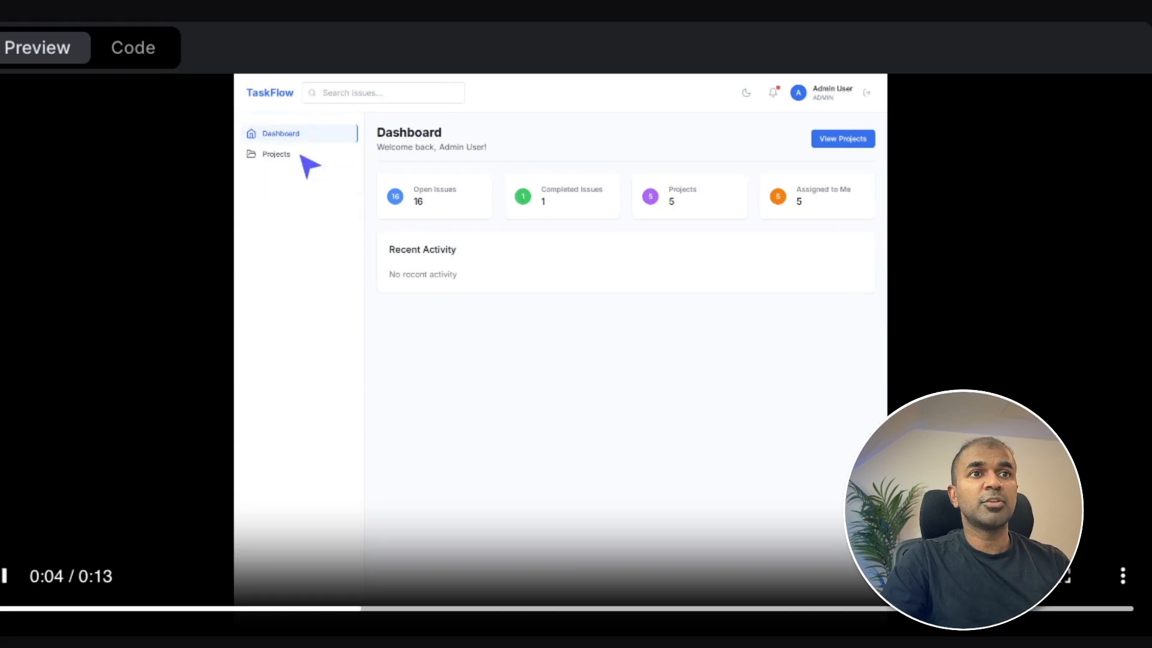
Watch further recorded frontend test videos, then select the failed TC003 login failure test.
click(276, 153)
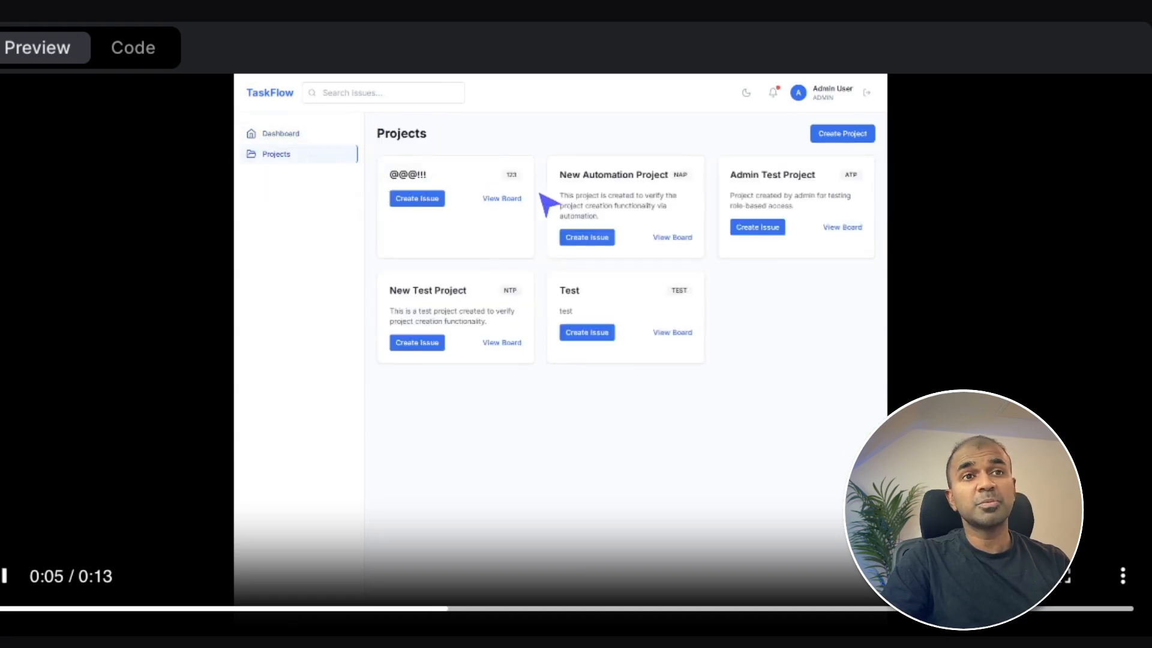
click(860, 131)
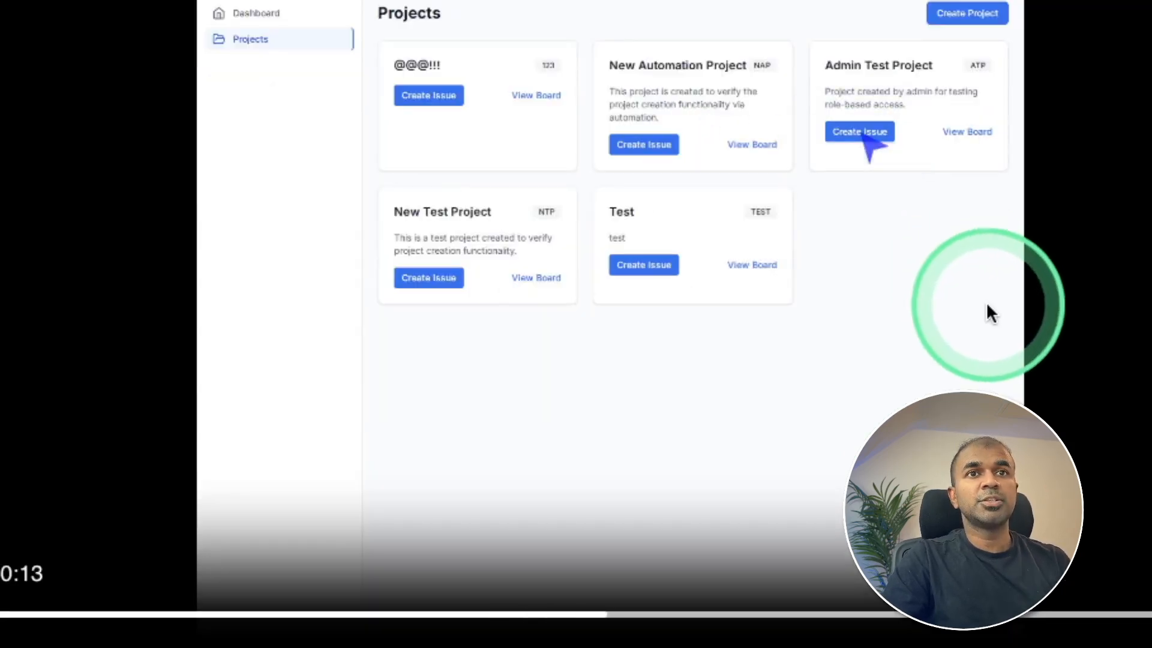
click(859, 131)
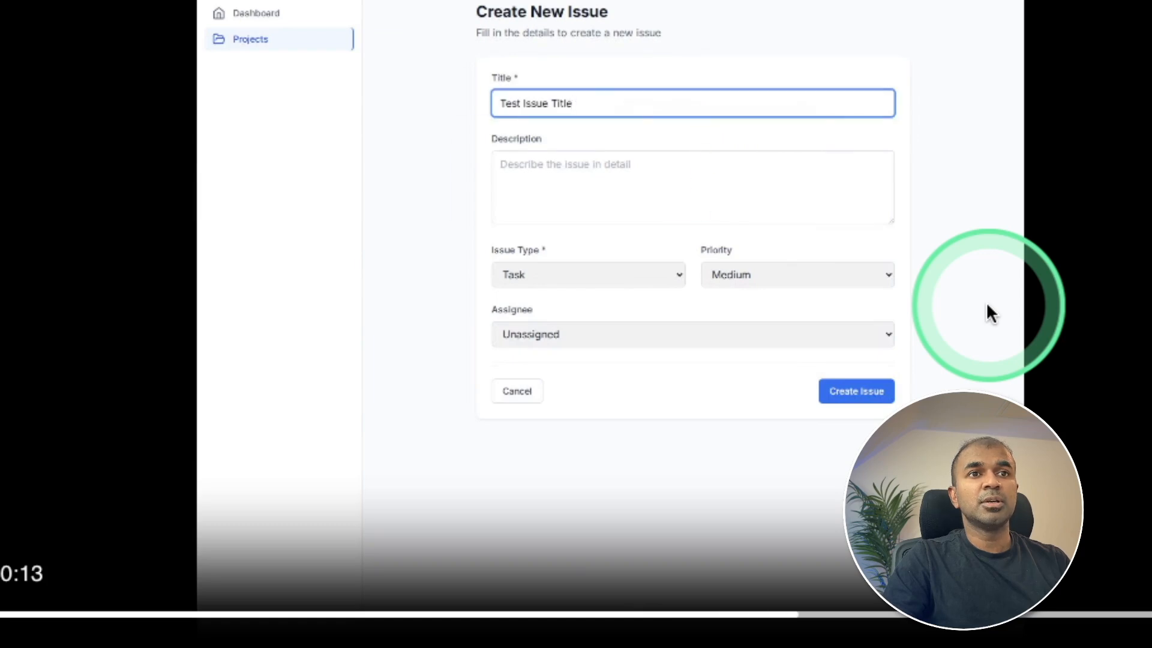
click(856, 391)
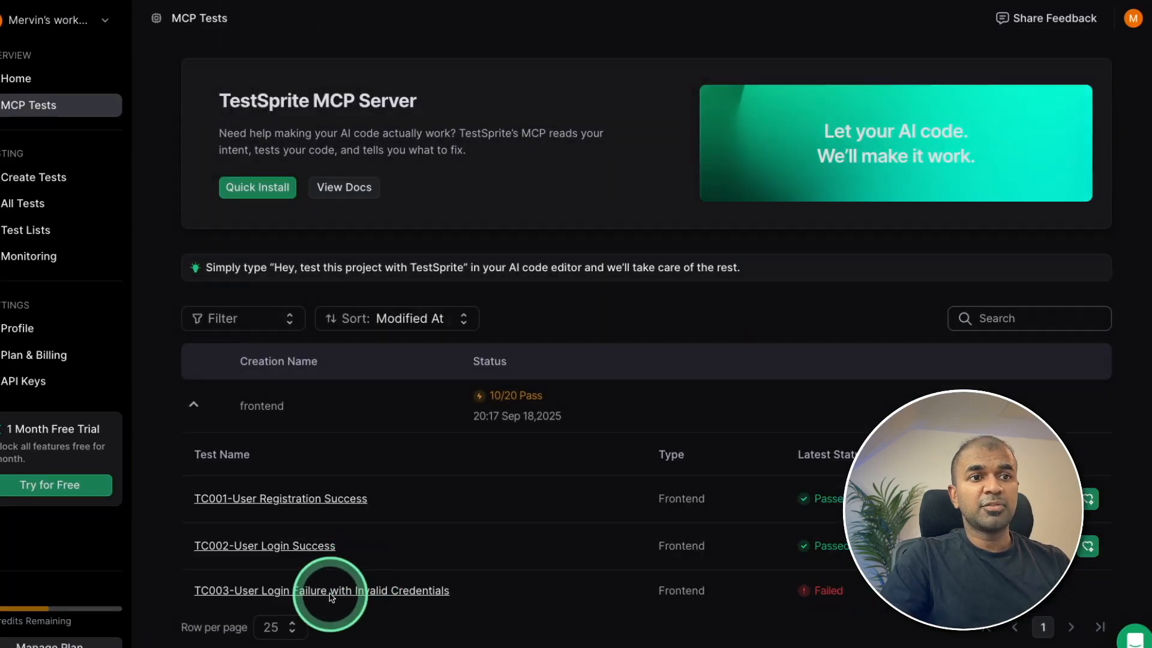
click(321, 590)
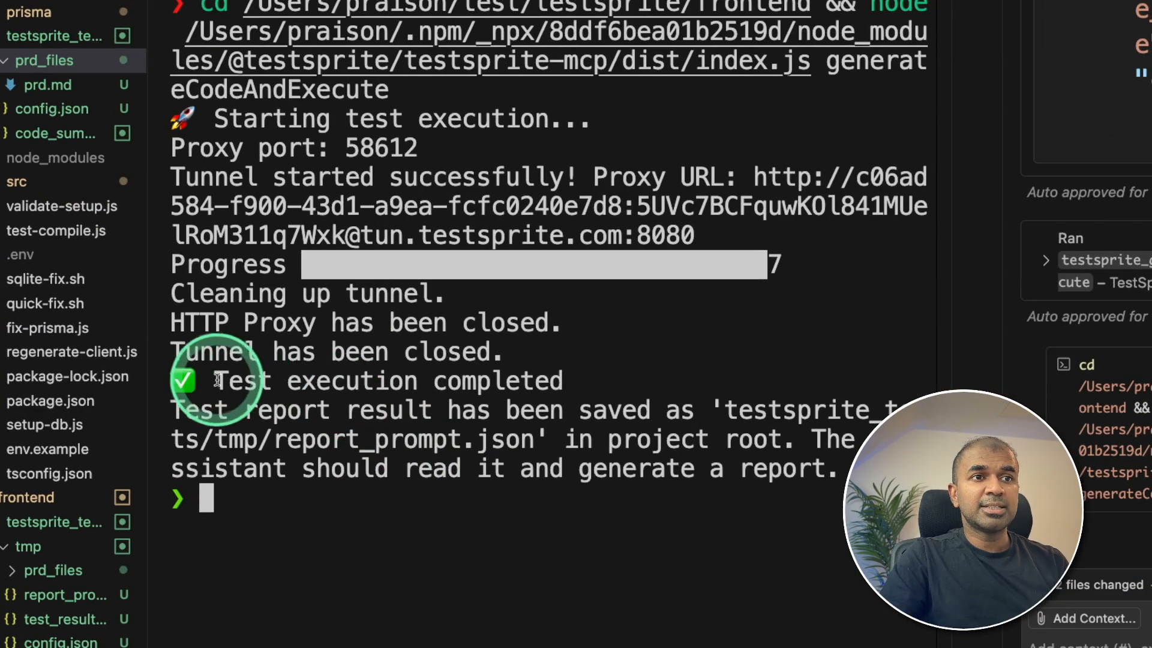
Open report_prompt.json and begin typing a 'Fix th…' request to the chat agent.
double_click(351, 380)
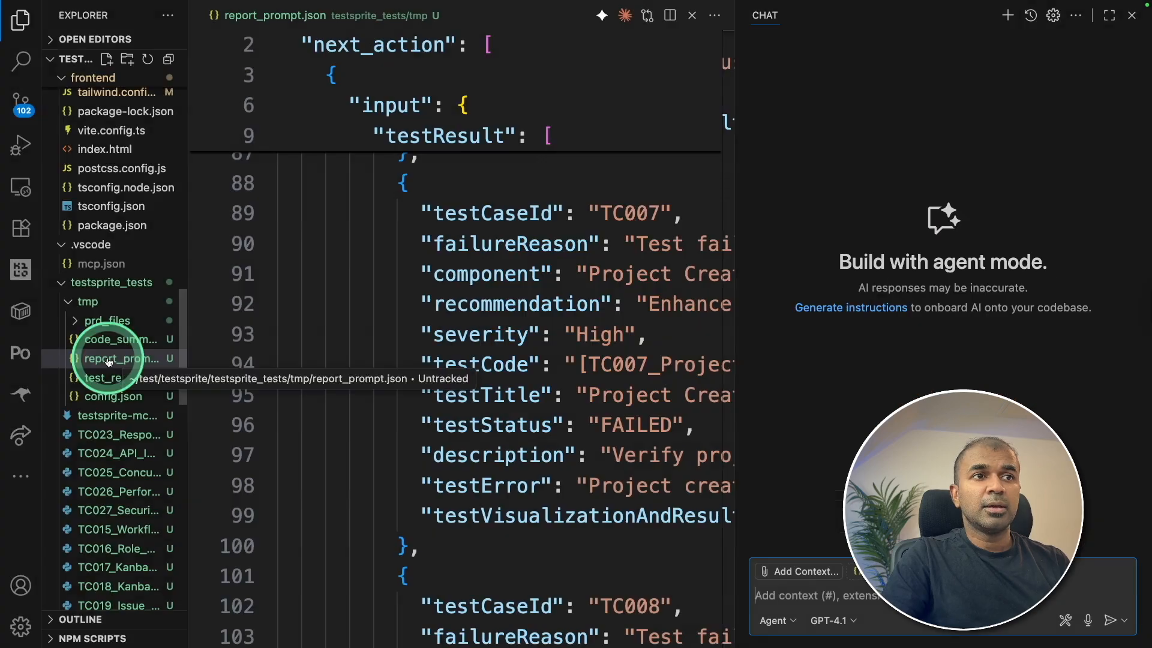
click(121, 359)
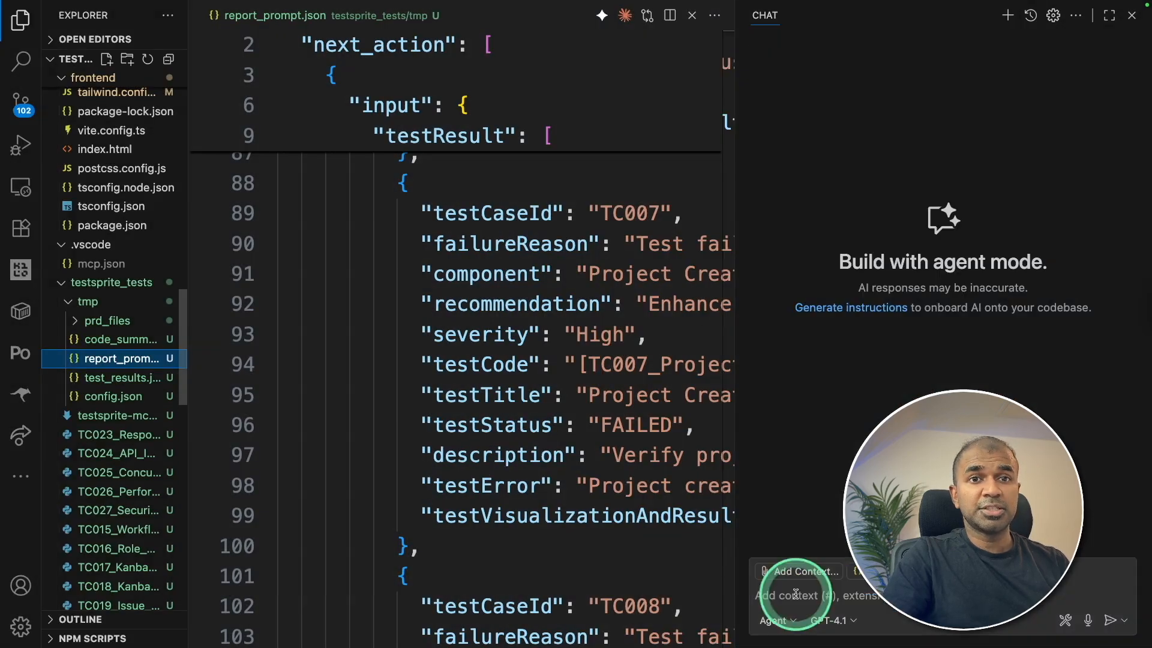
text(Fix th)
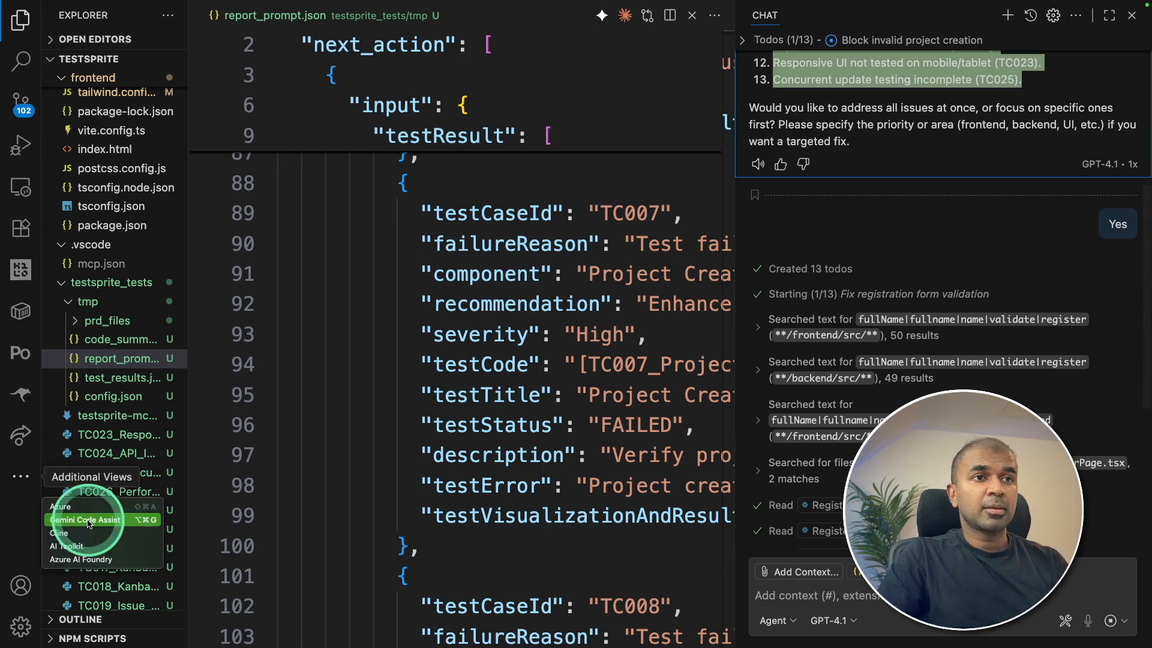
Bring up the Gemini Code Assist chat panel, collapse the frontend folder and select backend.
click(91, 520)
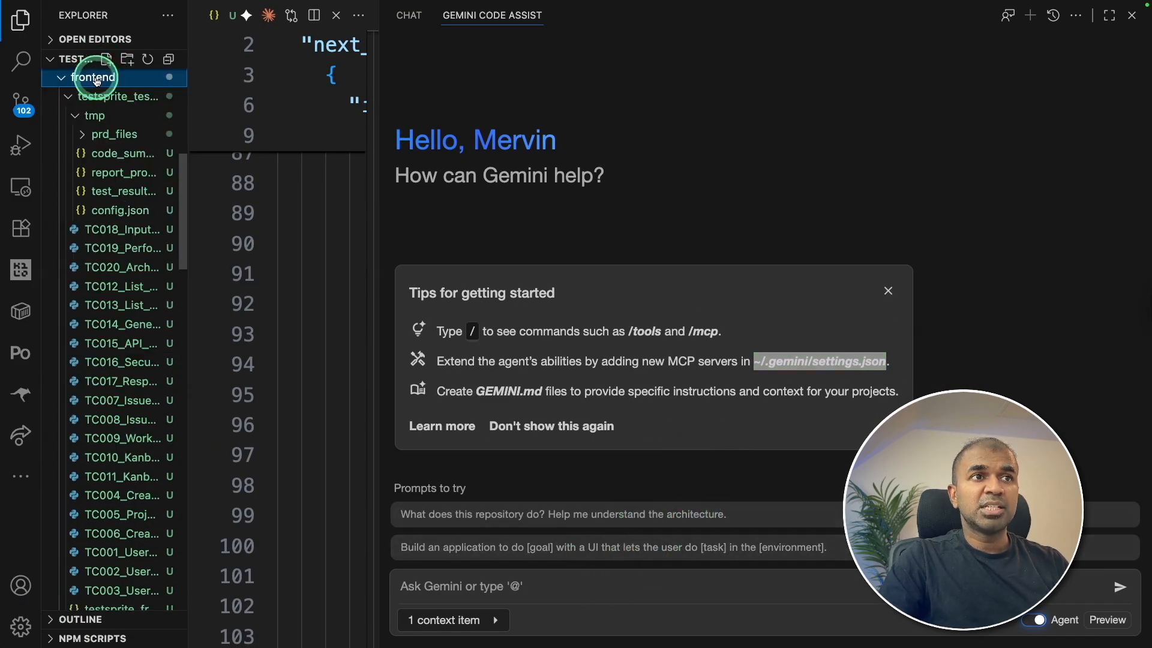
click(94, 77)
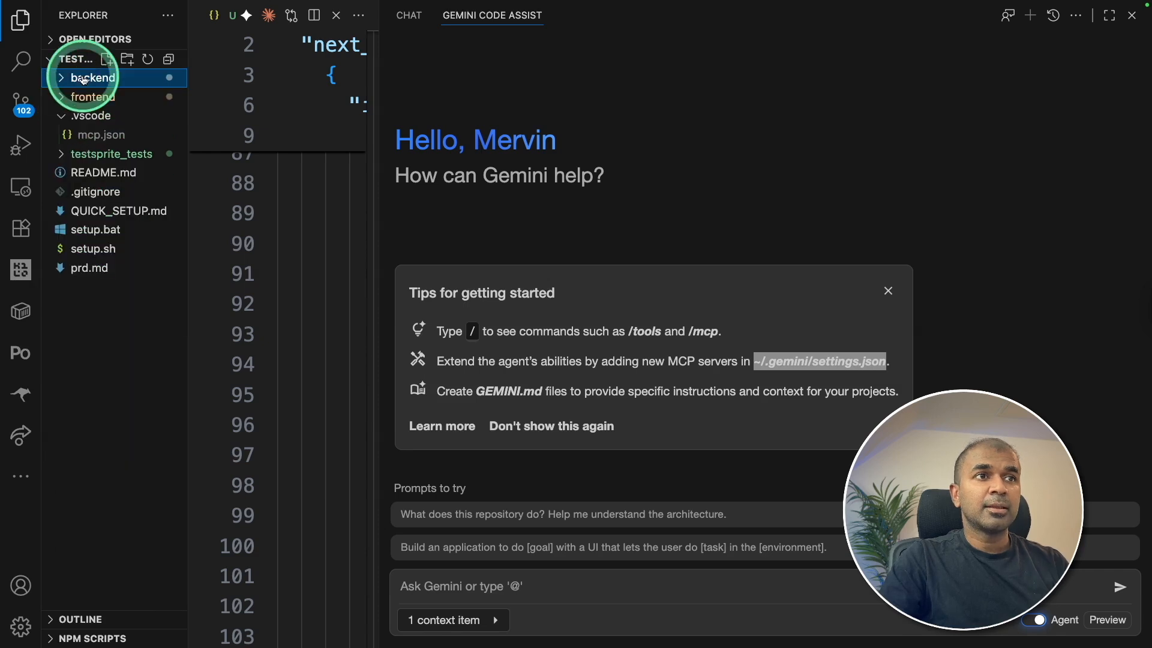
click(615, 597)
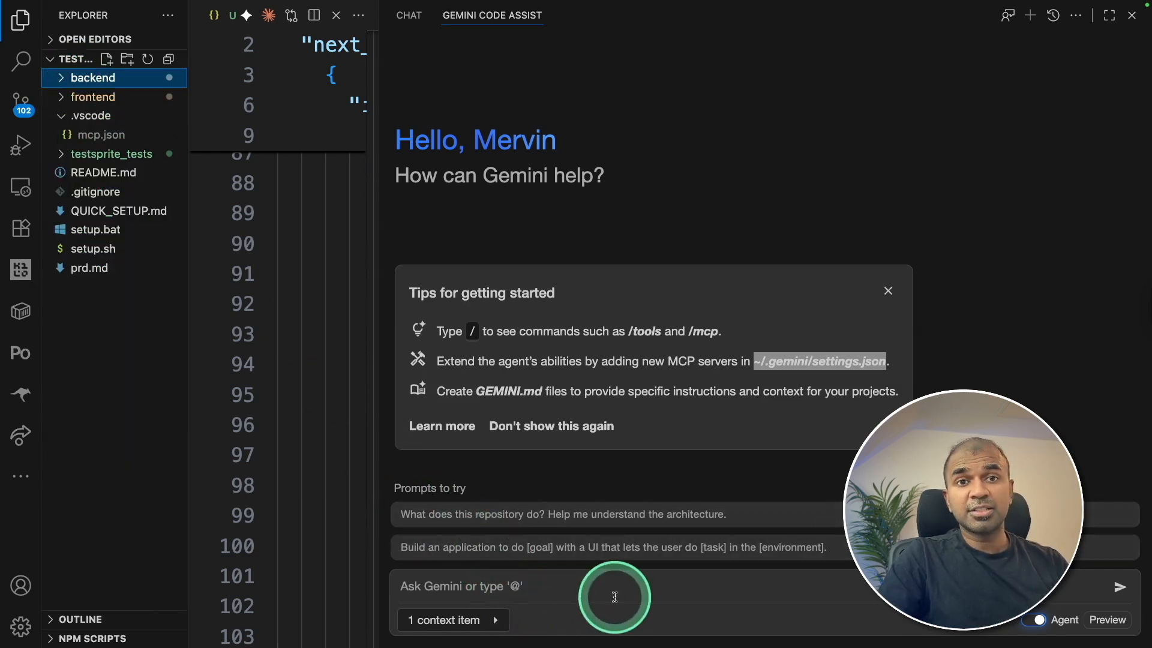